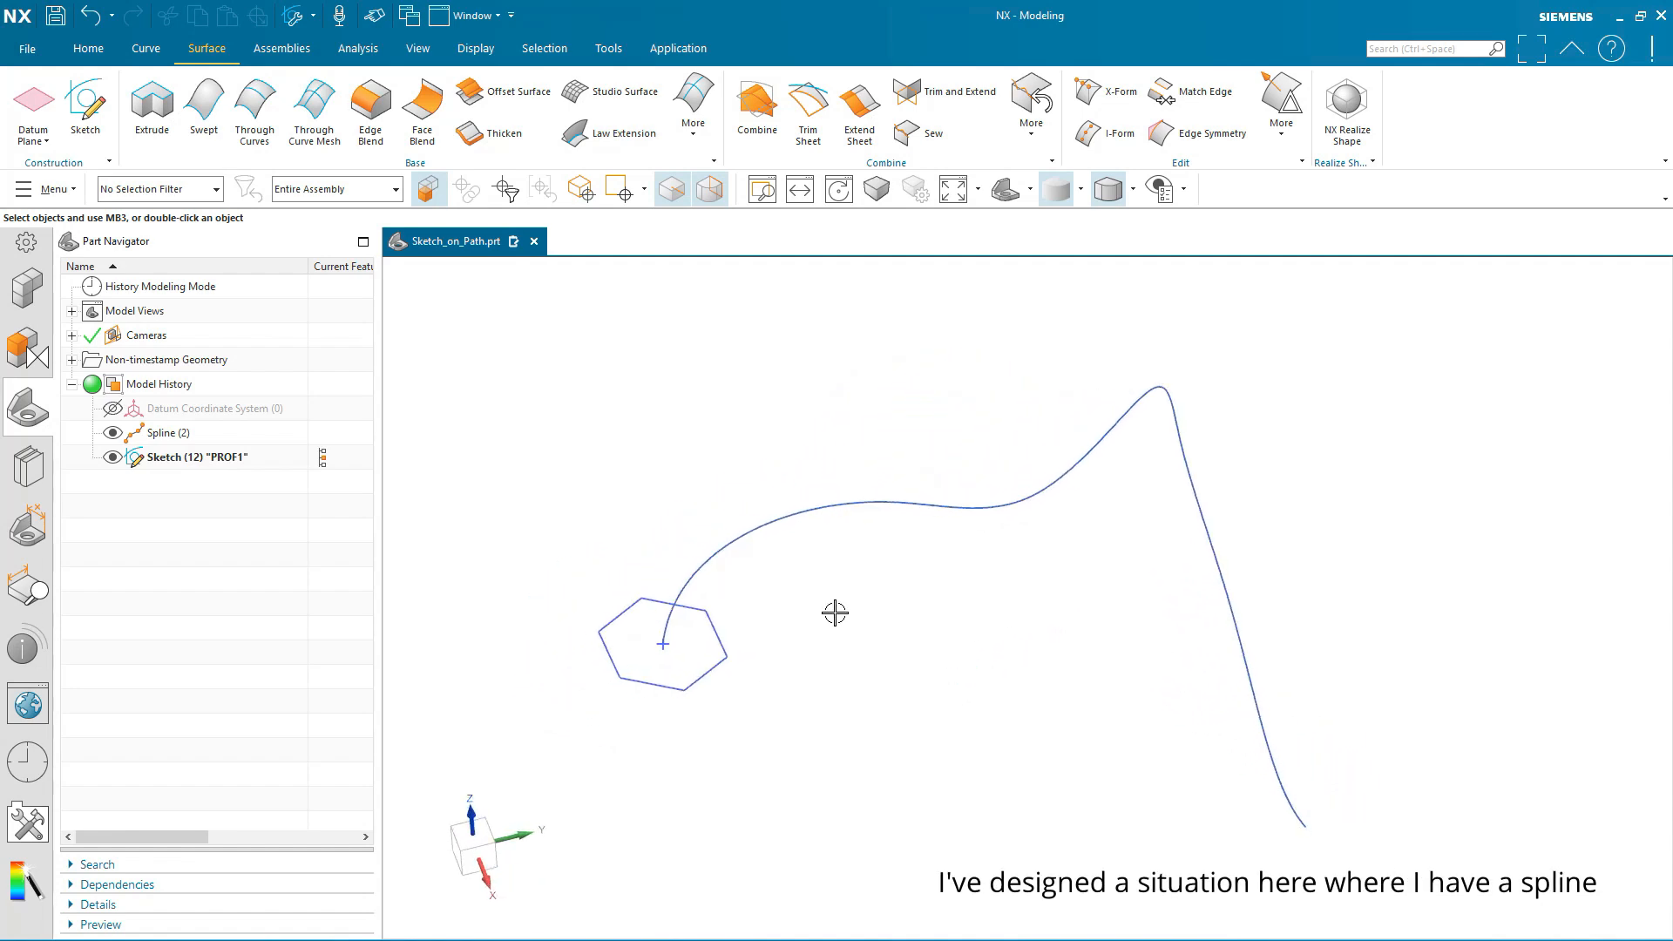
{"action": "mouse_move", "coordinate": [747, 525]}
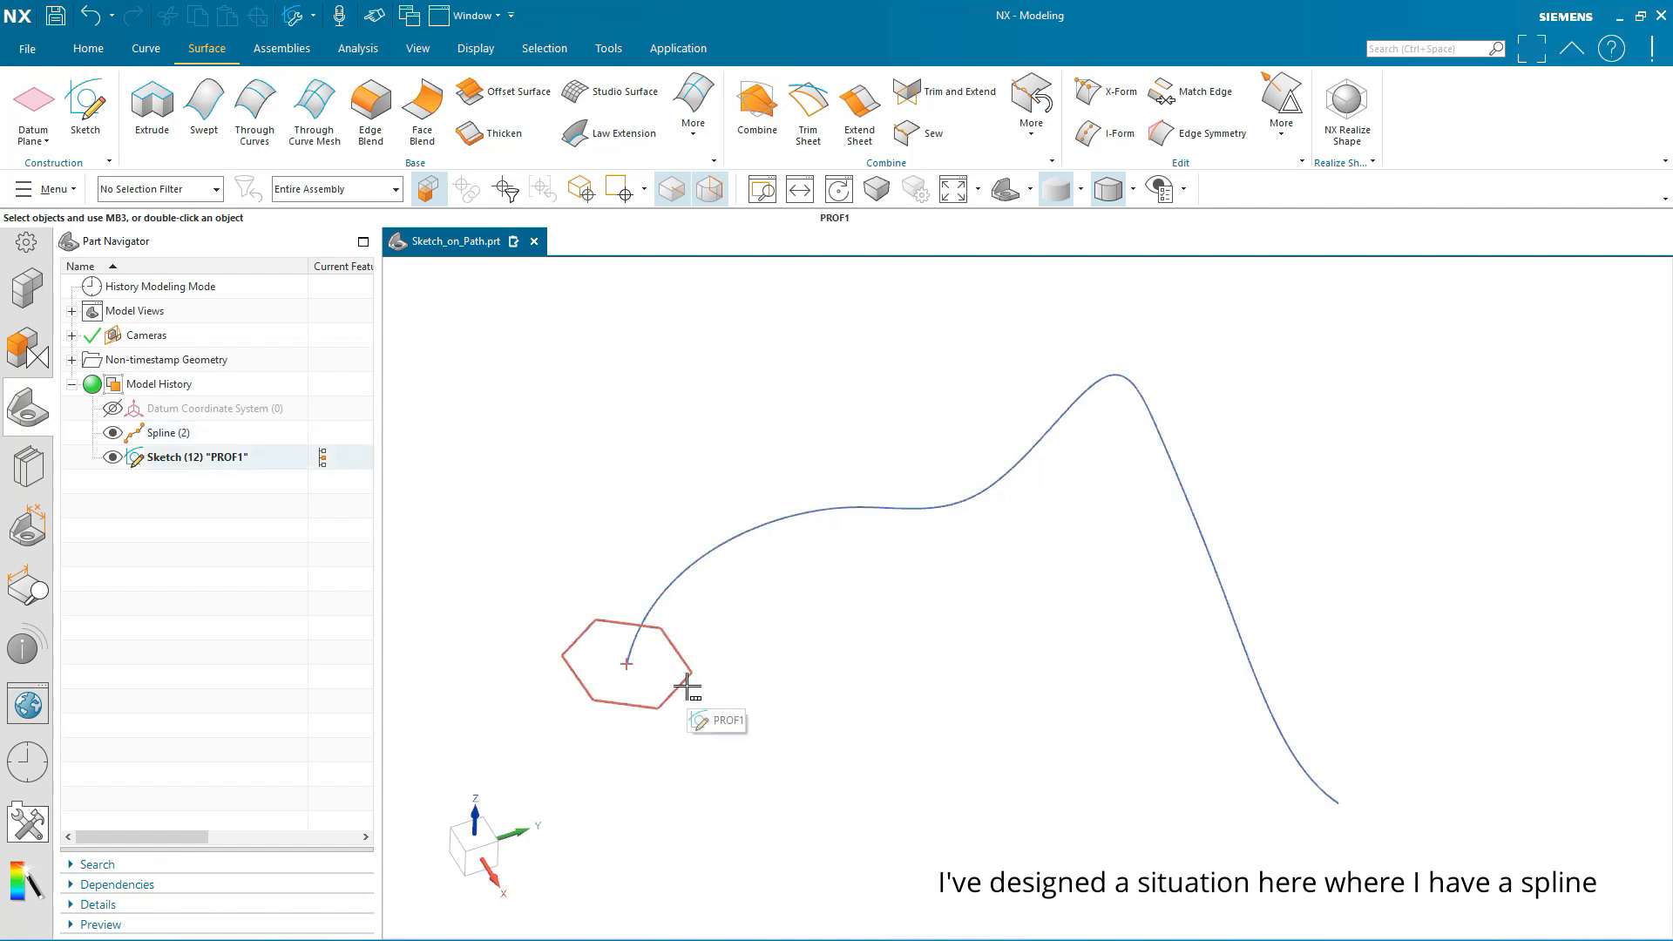
Edit the profile sketch, review its reattach settings, and exit the sketch.
{"action": "left_click", "coordinate": [626, 662]}
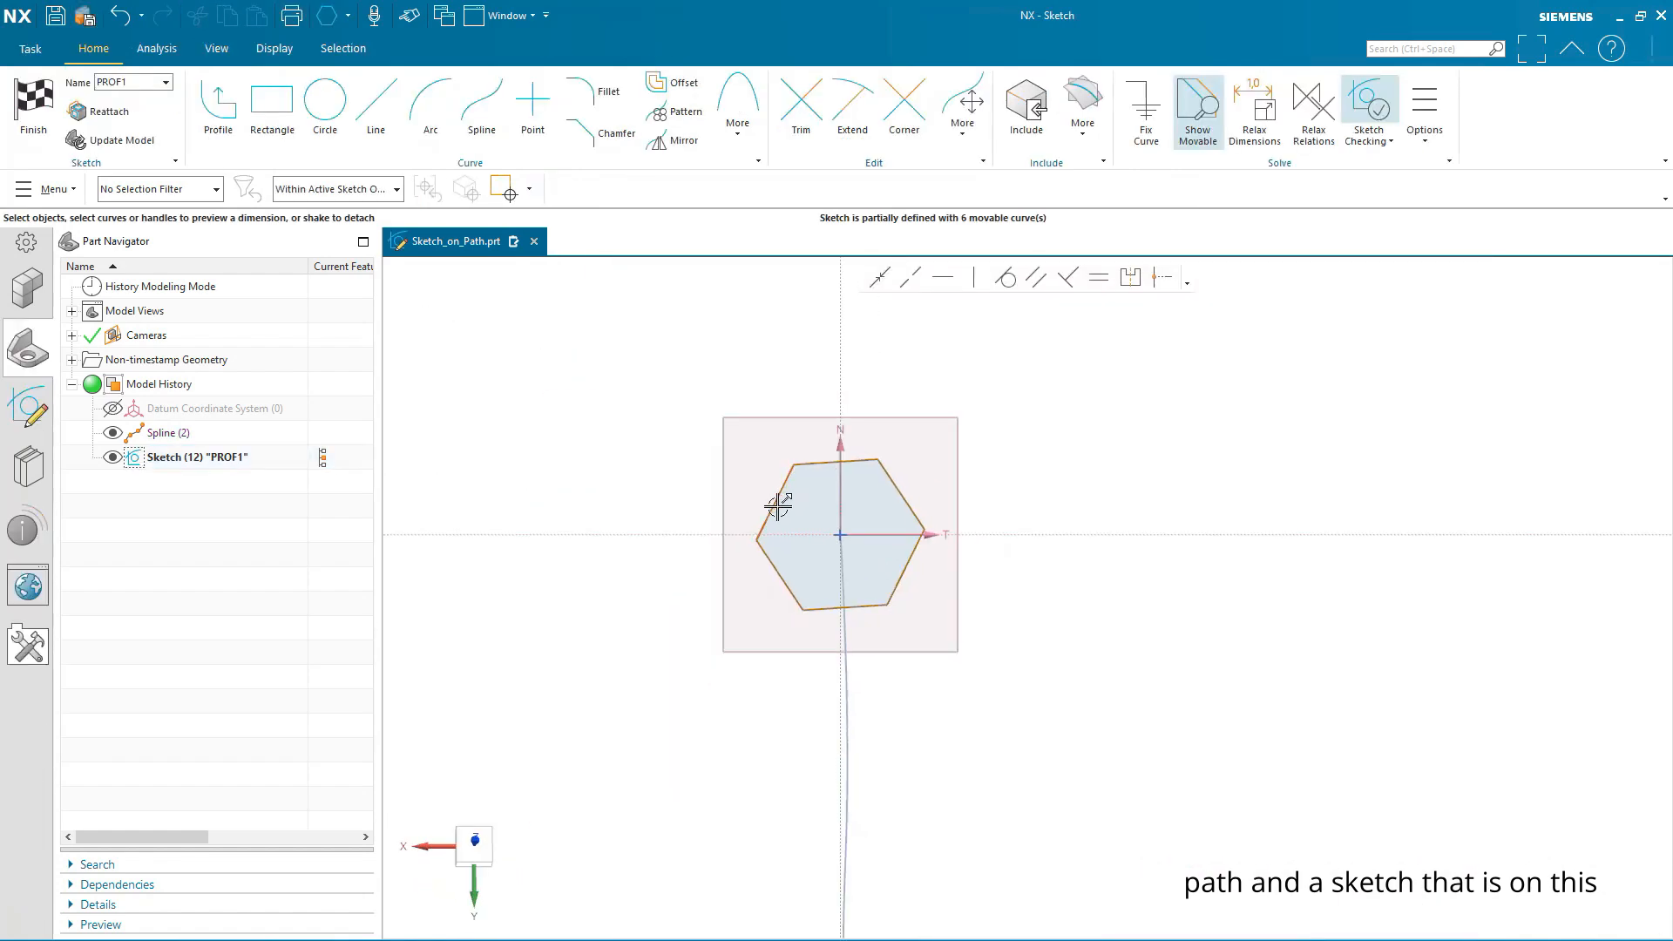
{"action": "left_click", "coordinate": [107, 111]}
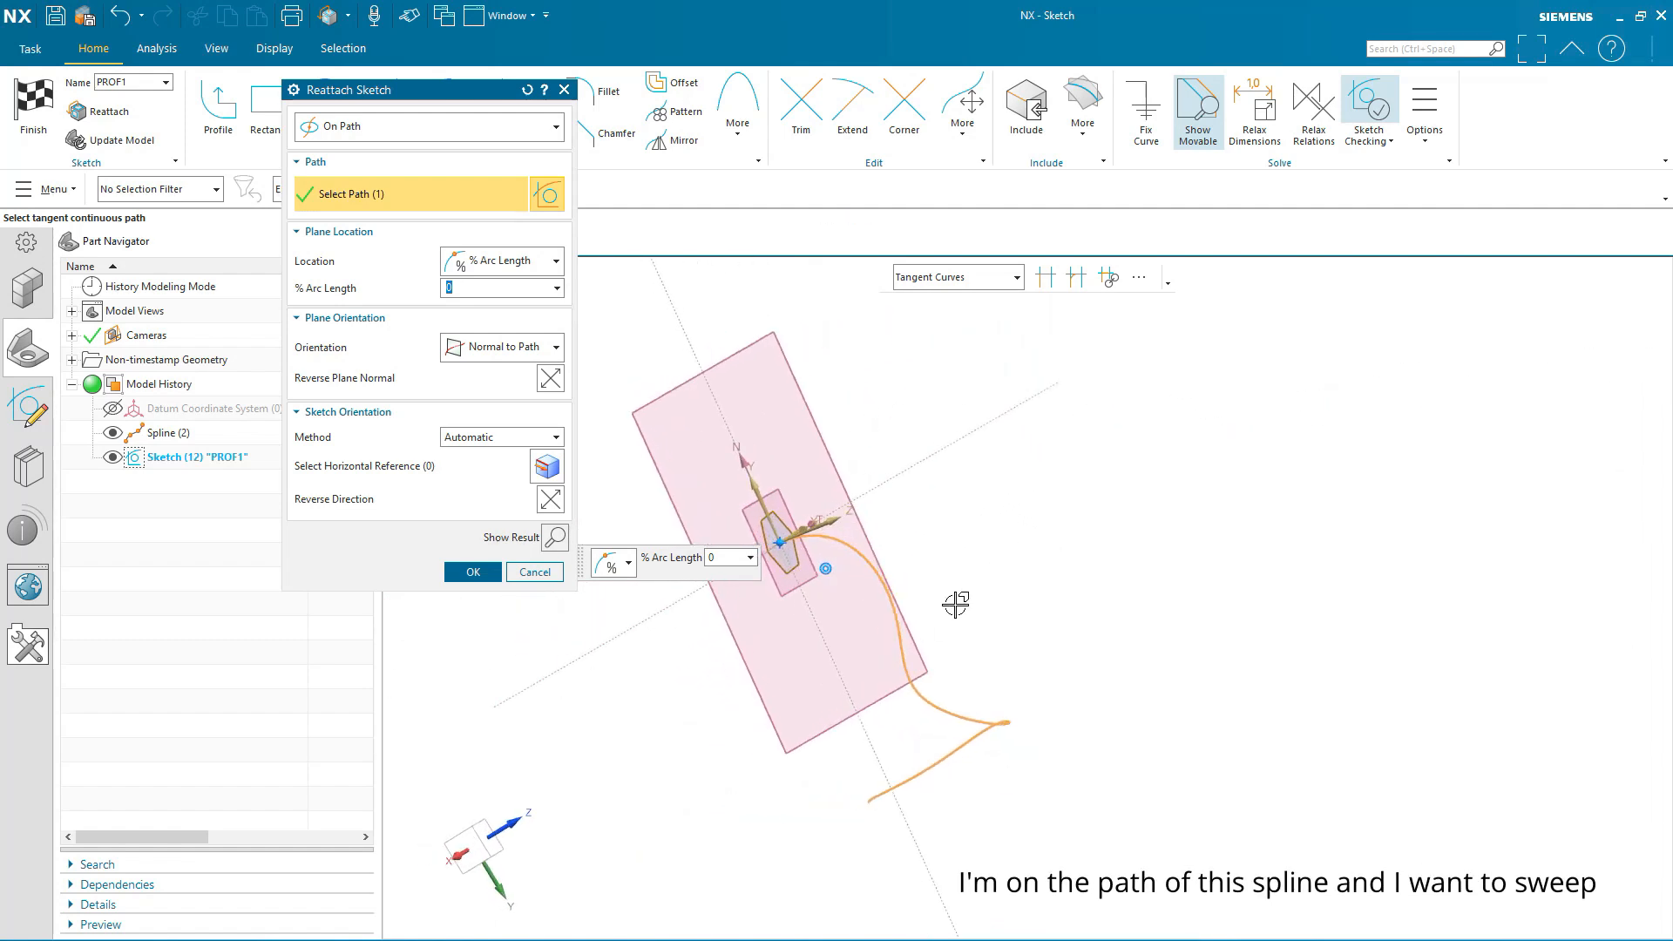
{"action": "left_click", "coordinate": [472, 572]}
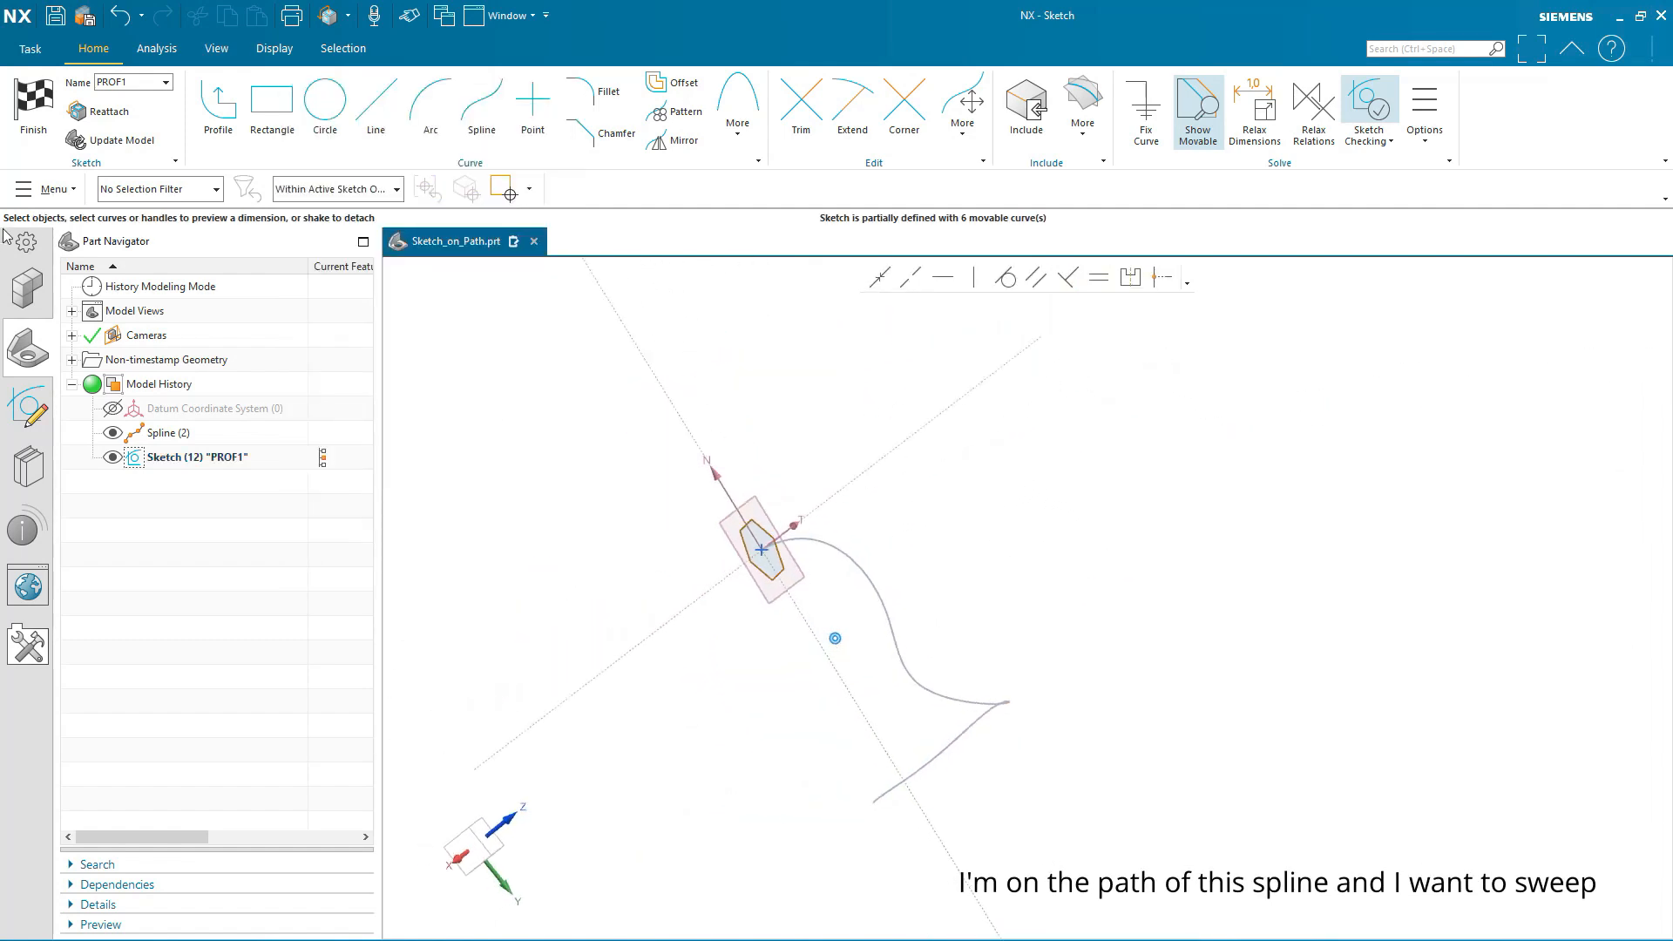
{"action": "left_click", "coordinate": [33, 107]}
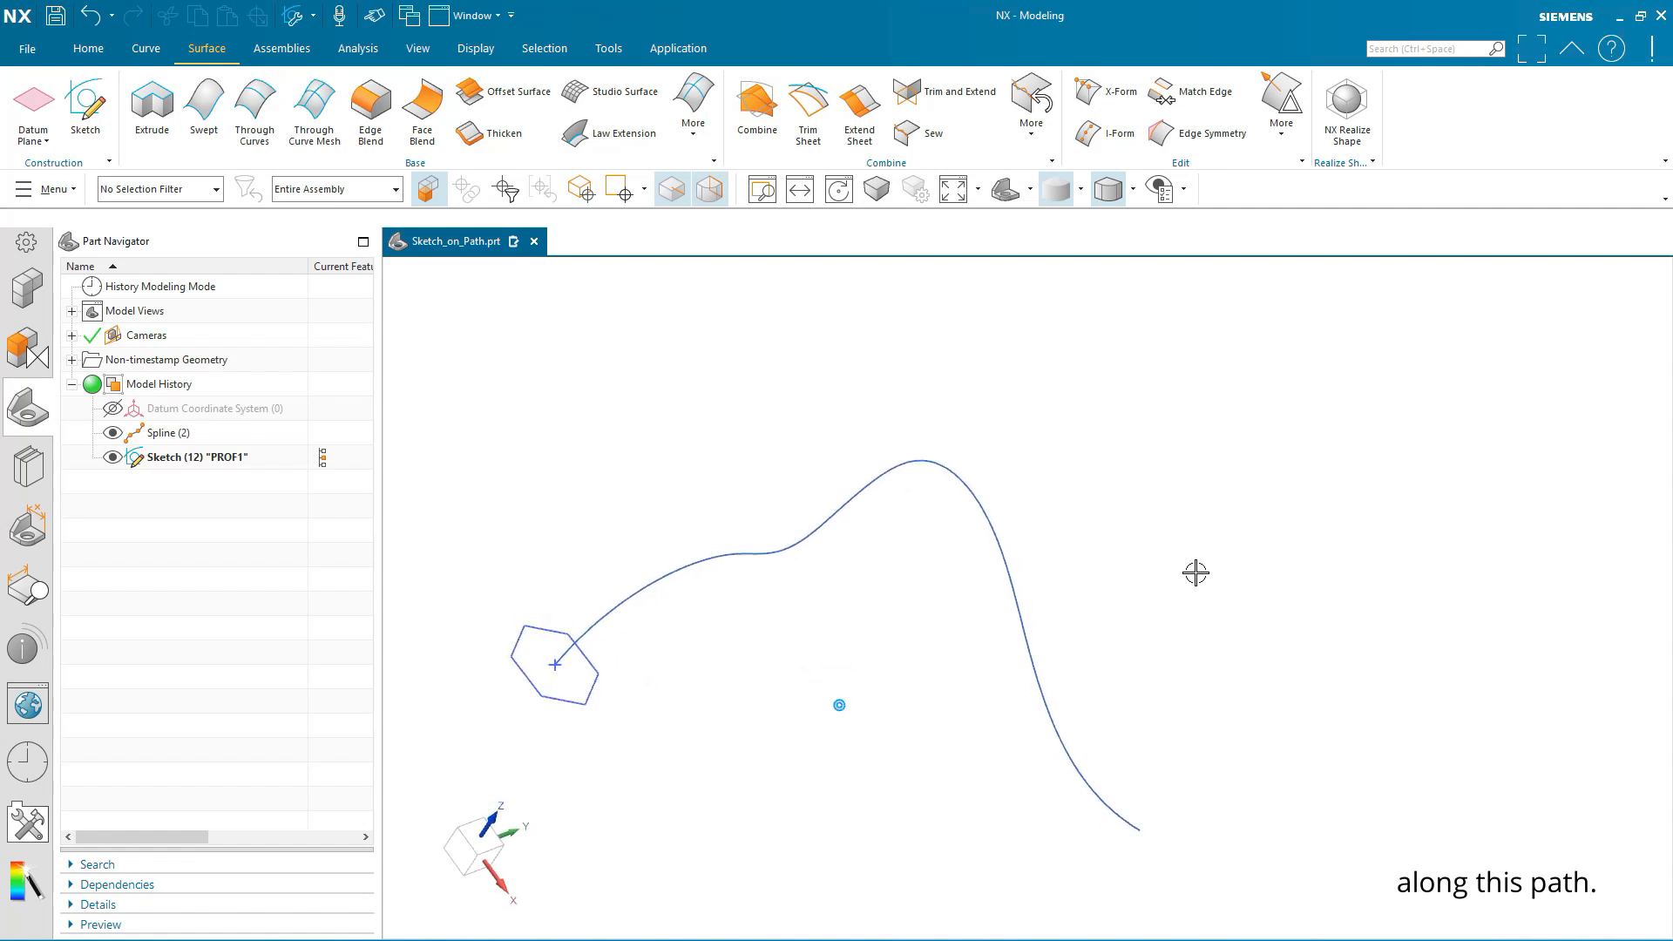
{"action": "mouse_move", "coordinate": [203, 106]}
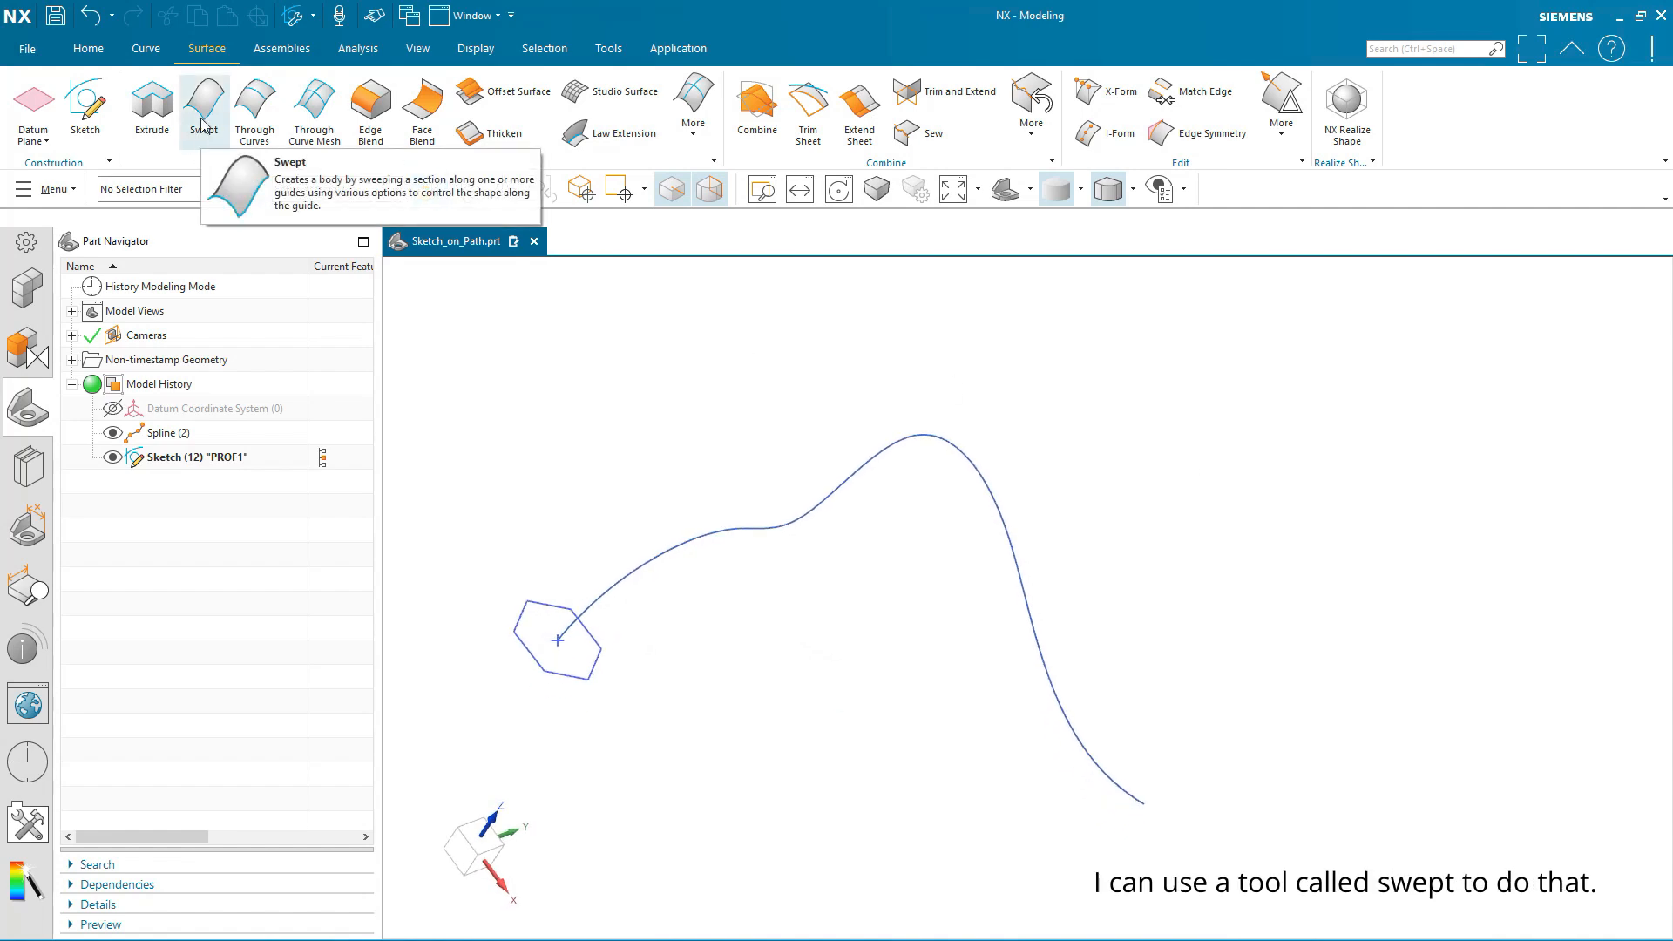
Sweep the hexagon section along the spline guide into a solid body.
{"action": "left_click", "coordinate": [693, 110]}
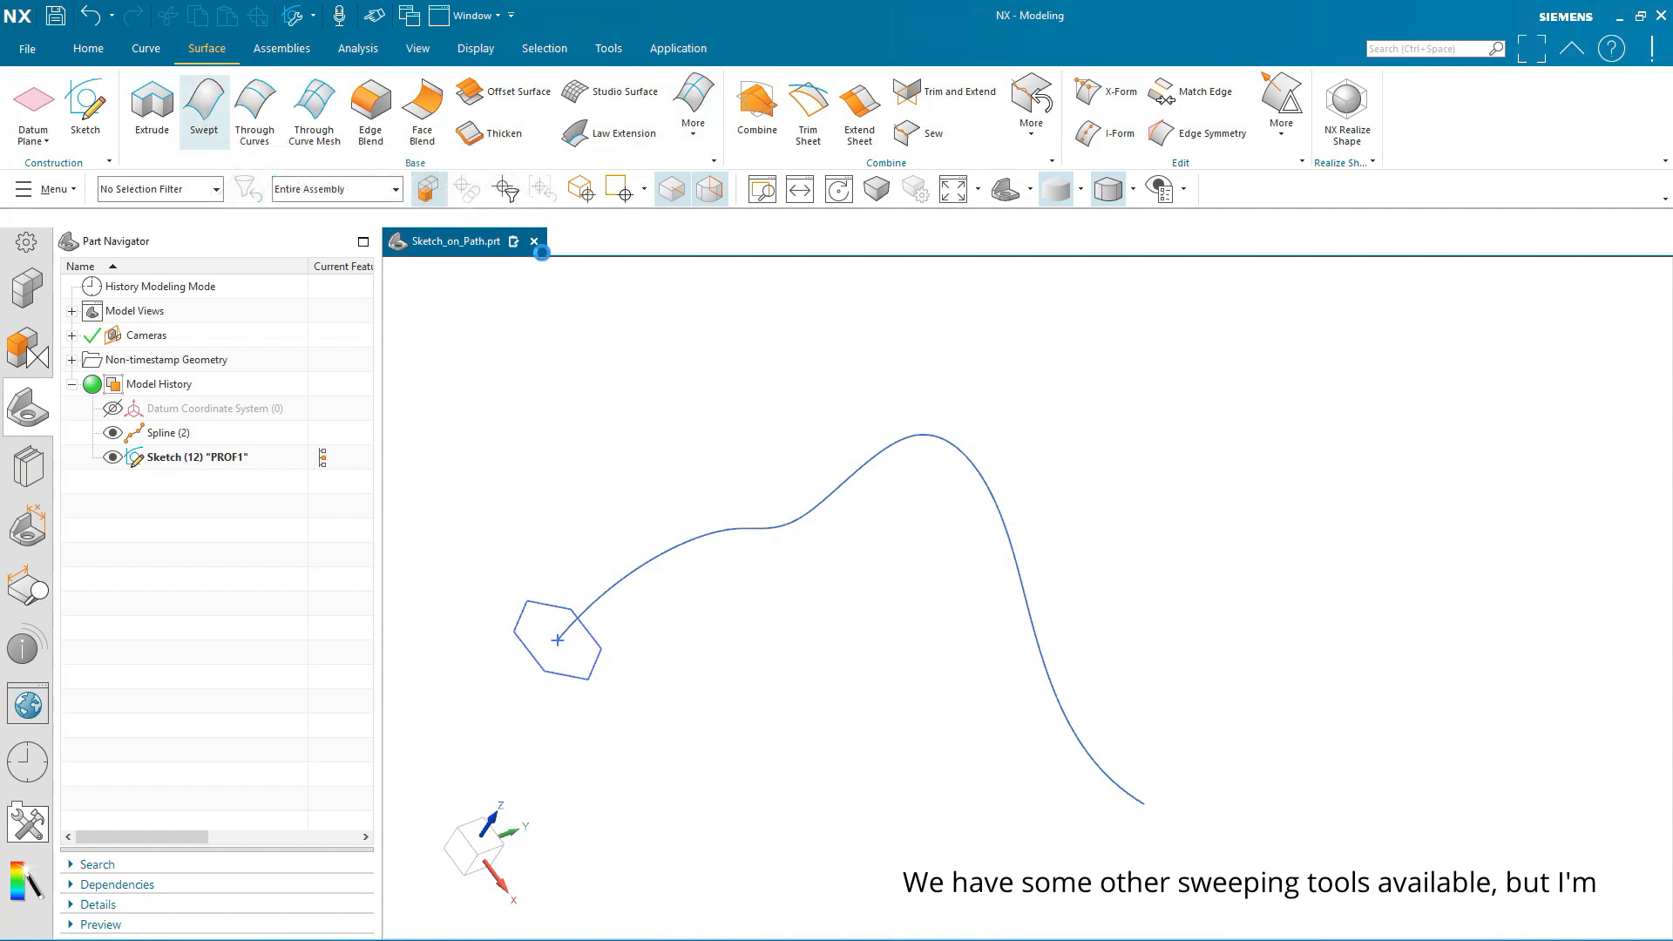
{"action": "left_click", "coordinate": [203, 107]}
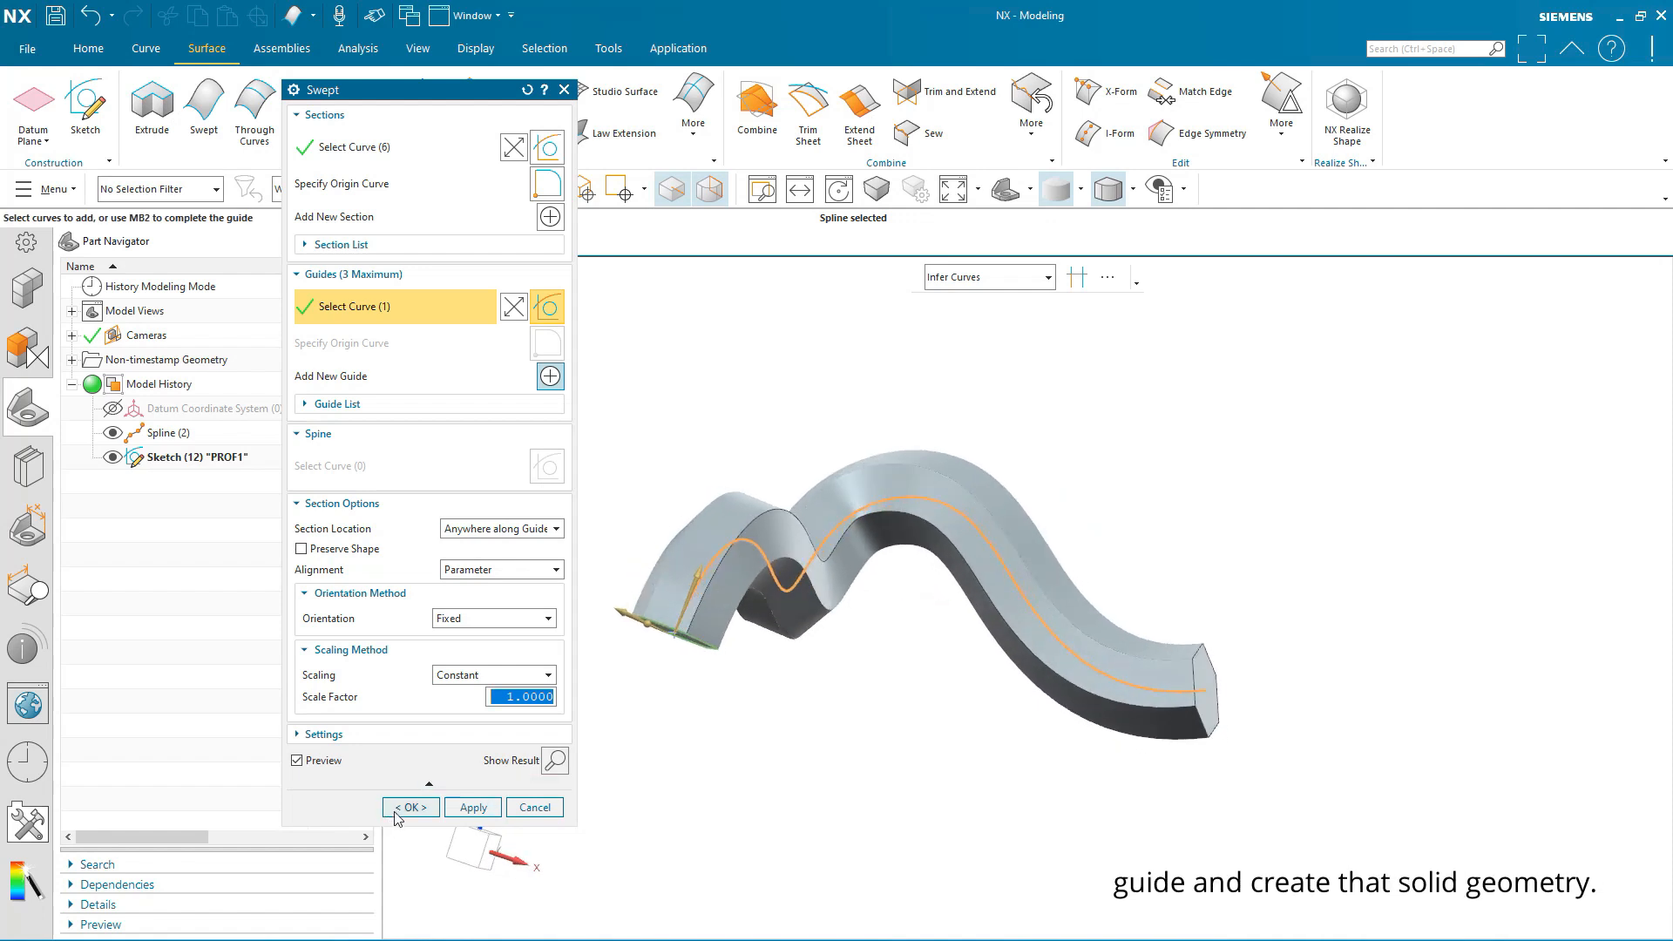
{"action": "left_click", "coordinate": [410, 807]}
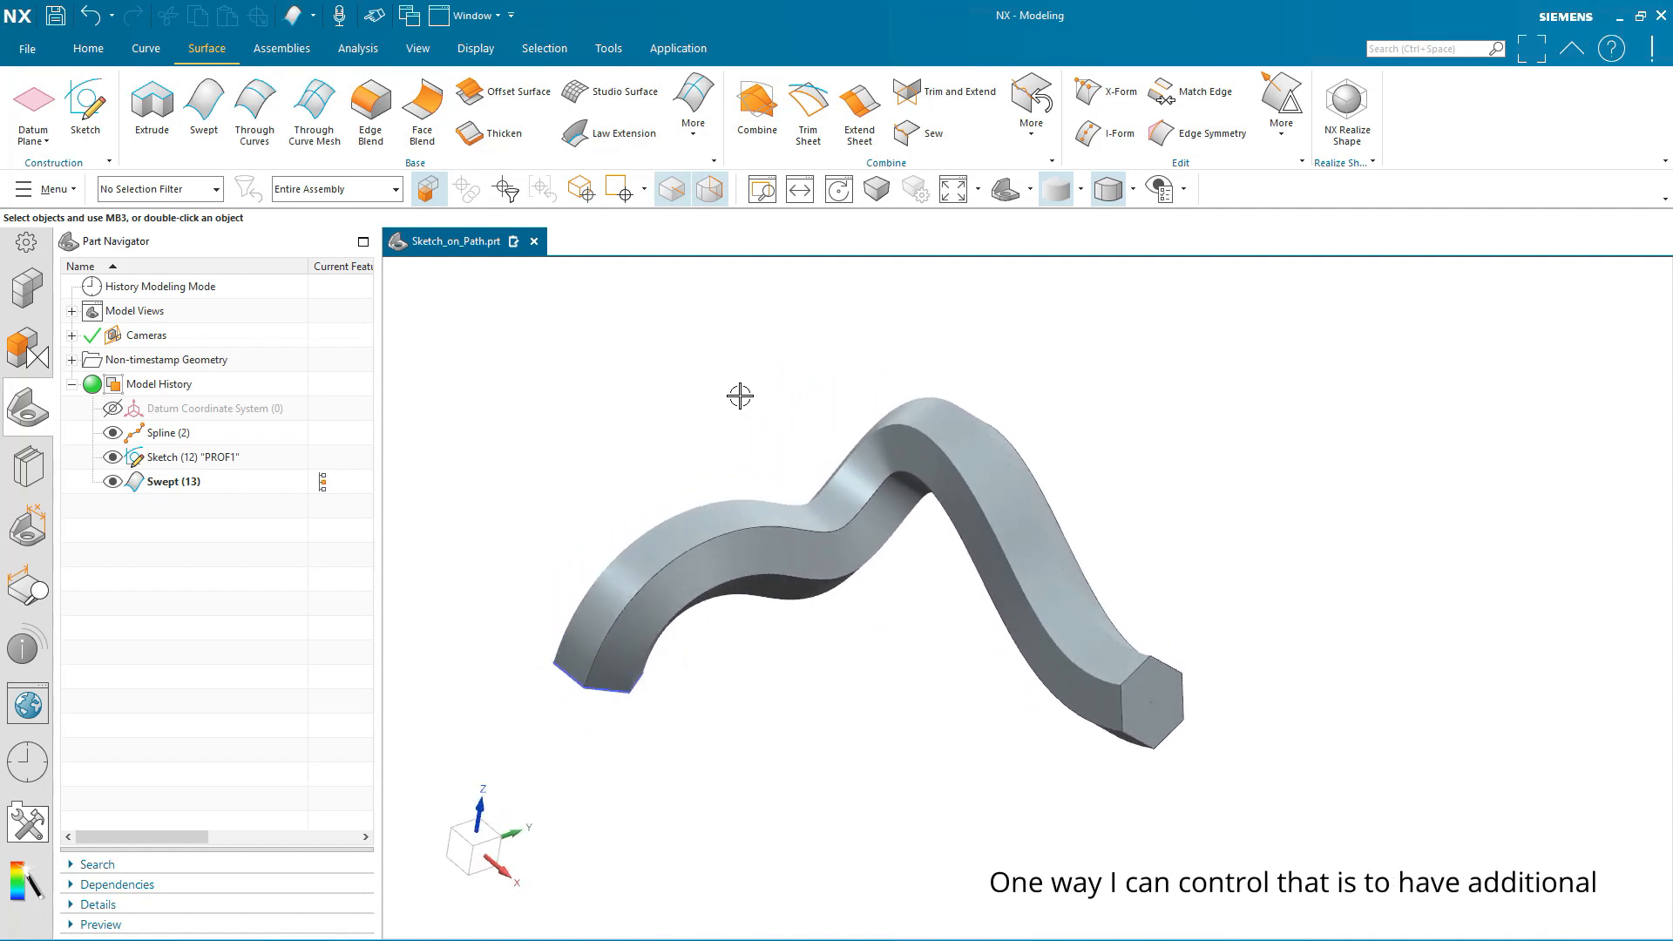
{"action": "mouse_move", "coordinate": [632, 629]}
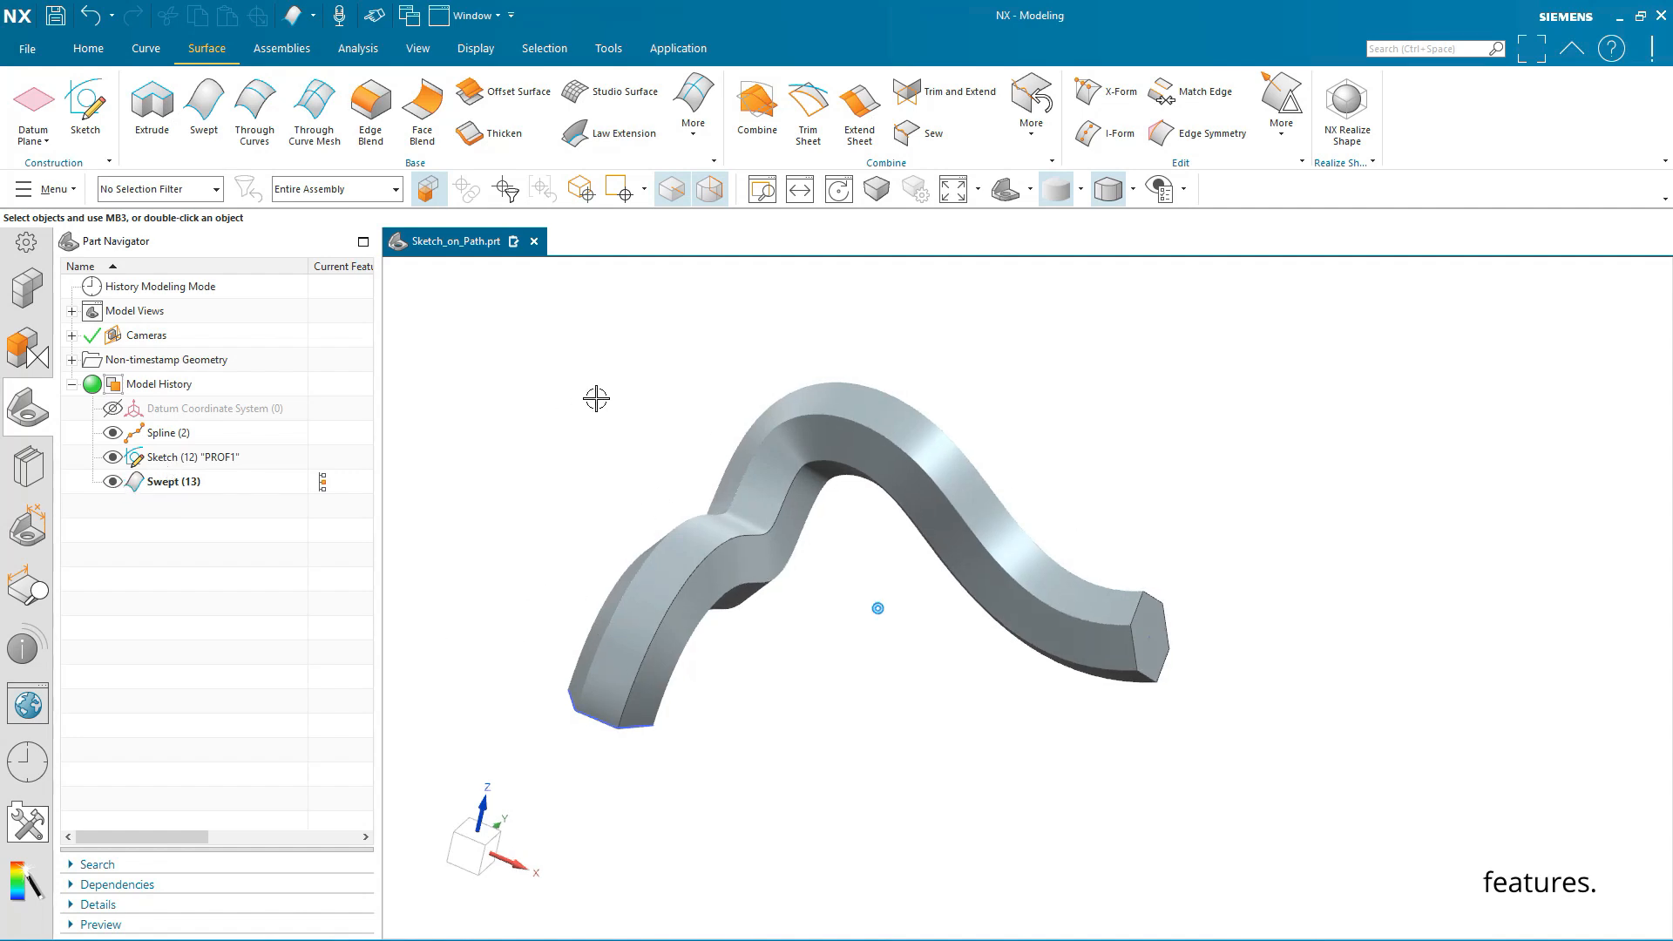
Hide Swept (13), then copy the PROF1 sketch and paste it into the view.
{"action": "left_click", "coordinate": [110, 481]}
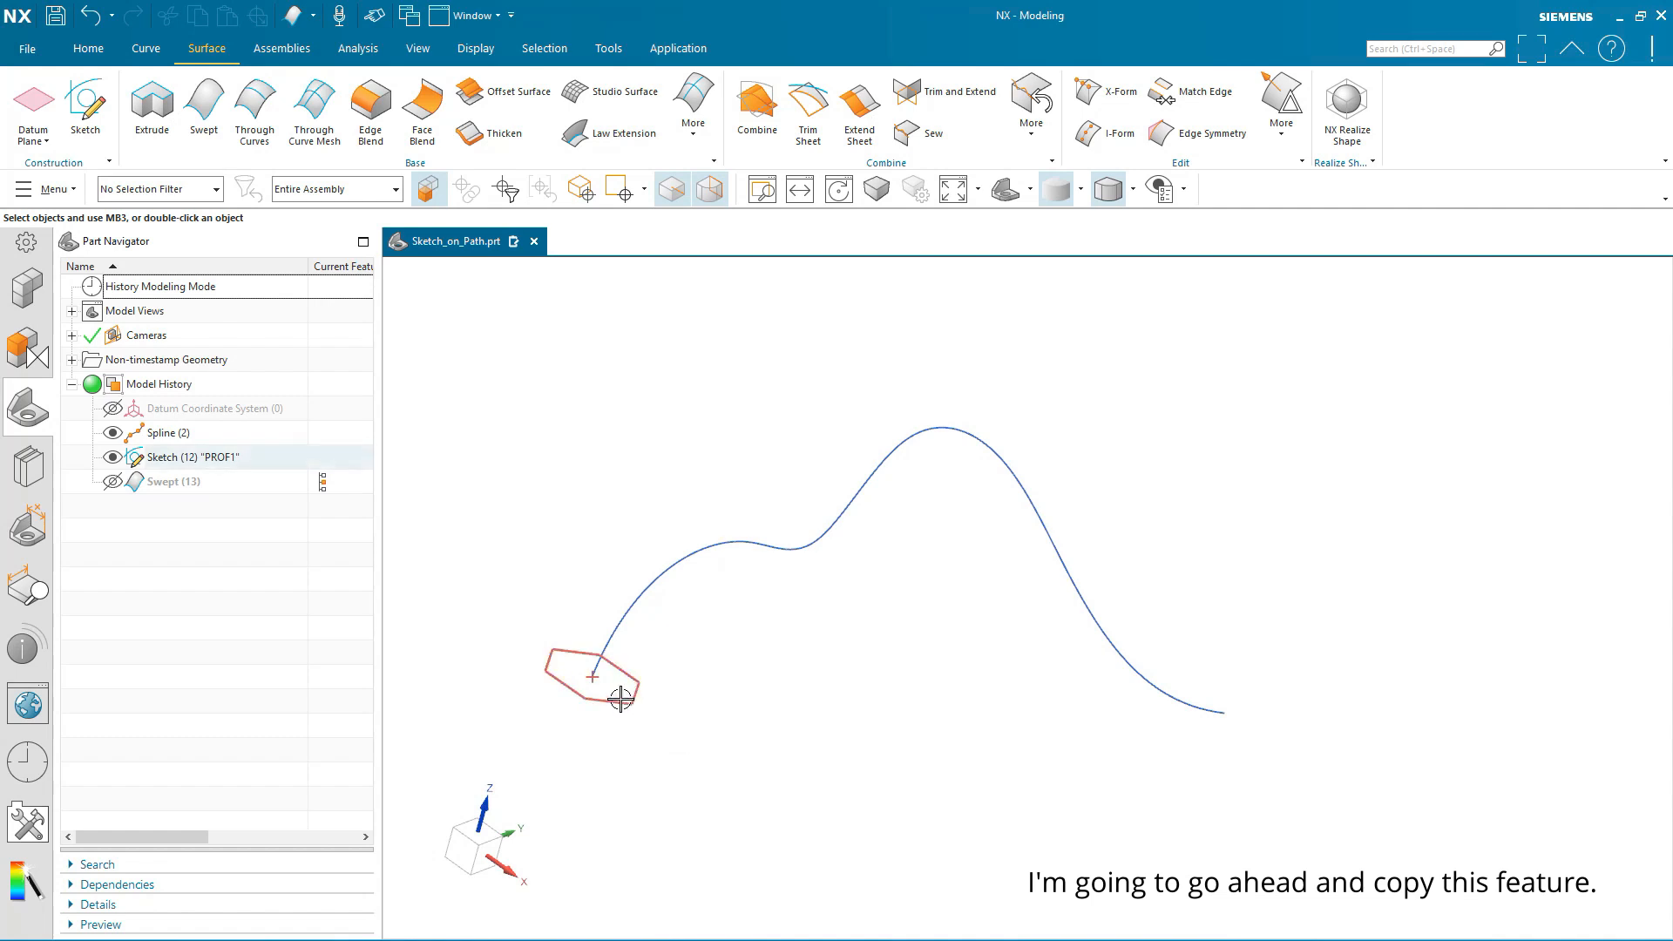
{"action": "right_click", "coordinate": [592, 678]}
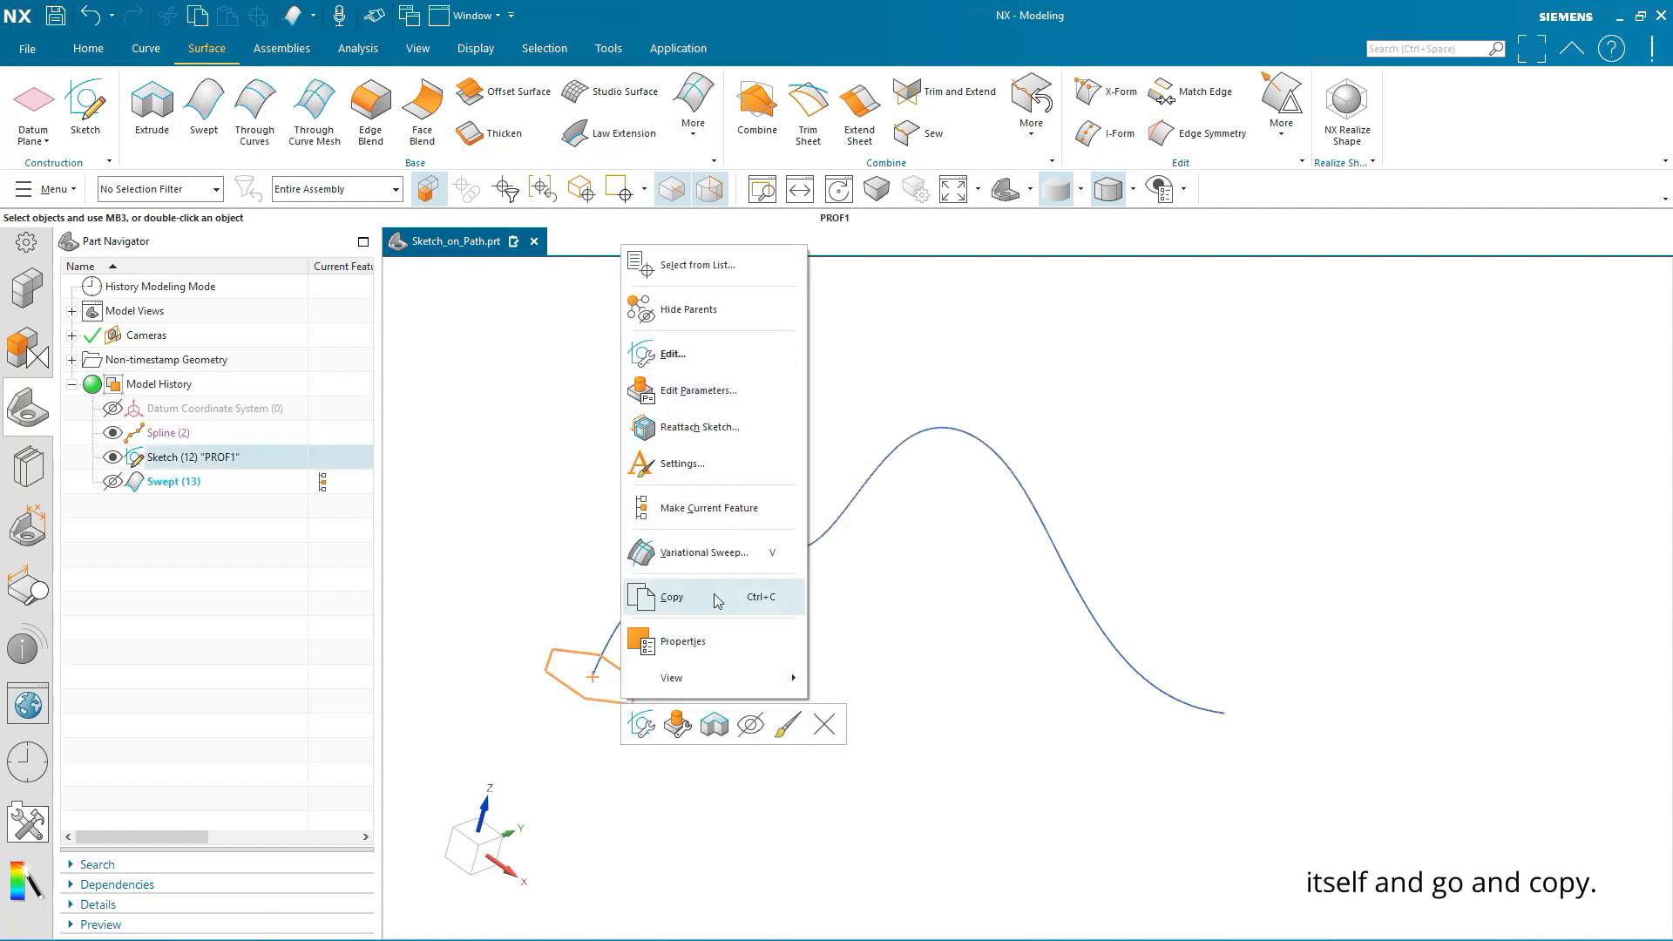
{"action": "mouse_move", "coordinate": [672, 596]}
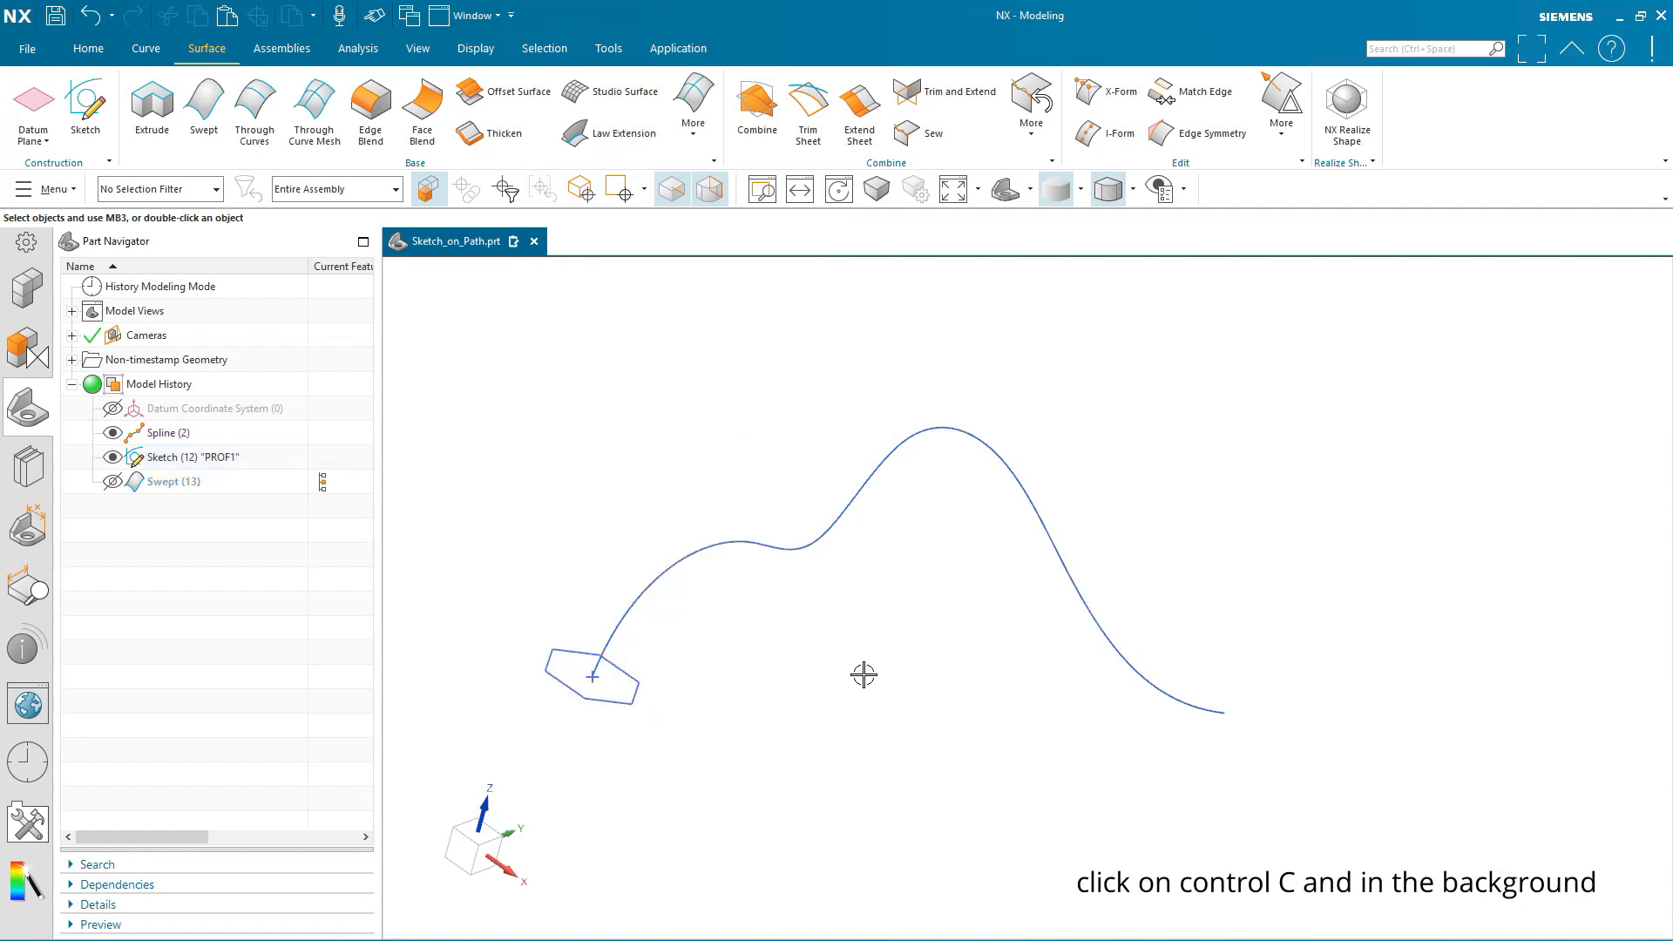
{"action": "right_click", "coordinate": [865, 675]}
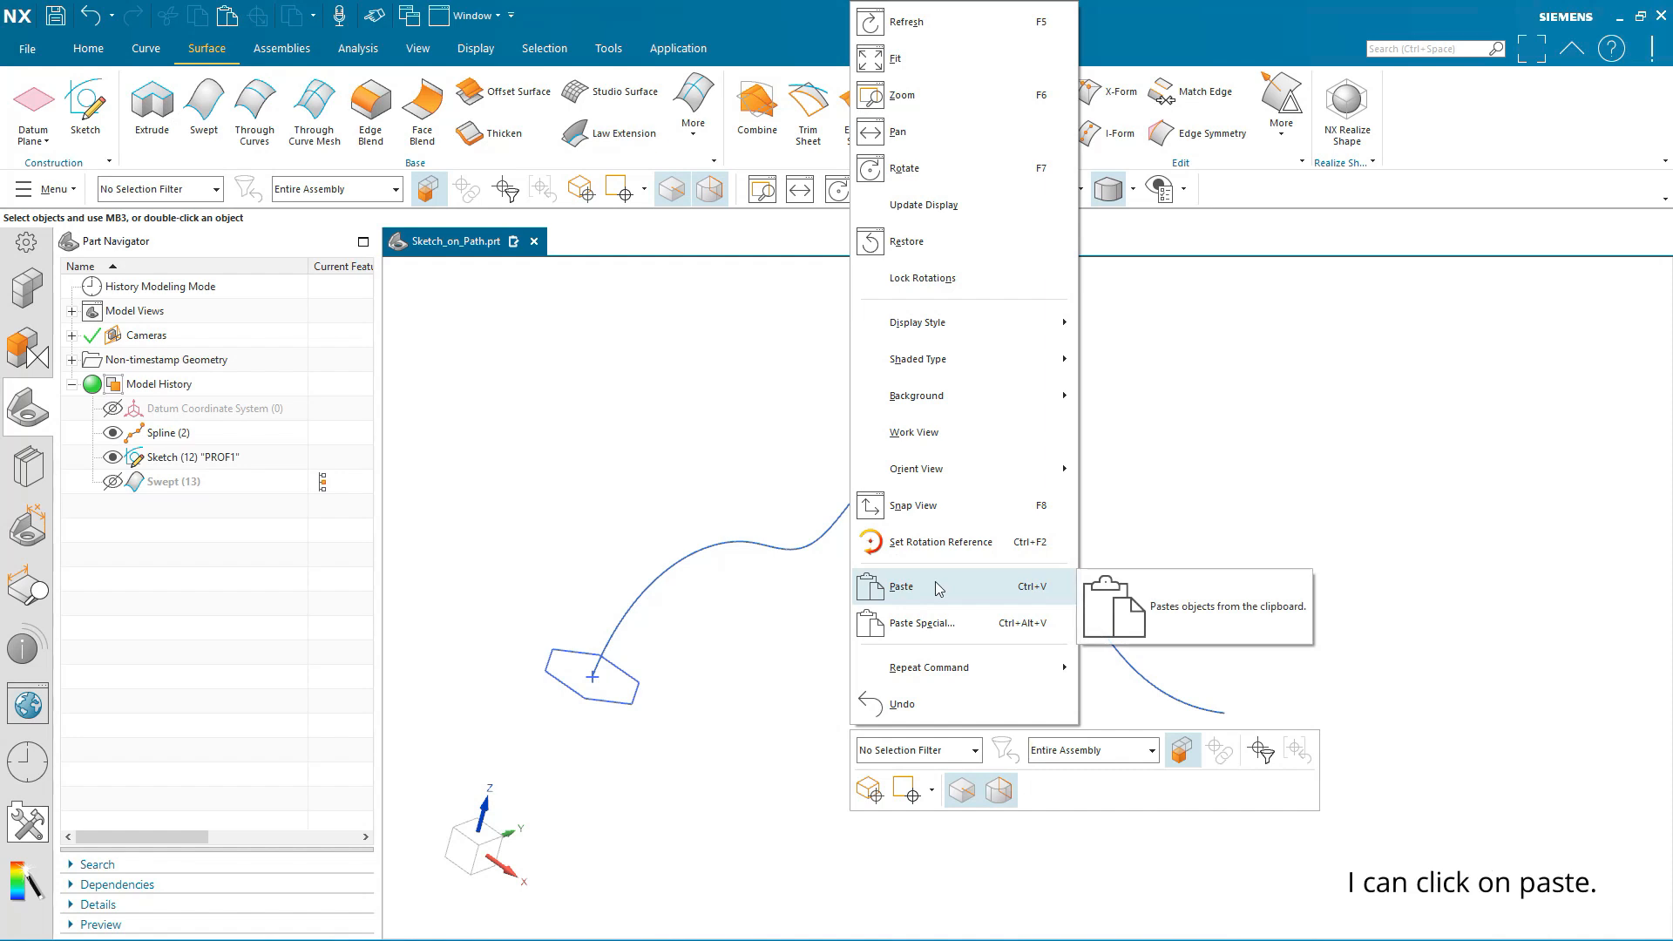
{"action": "left_click", "coordinate": [899, 585]}
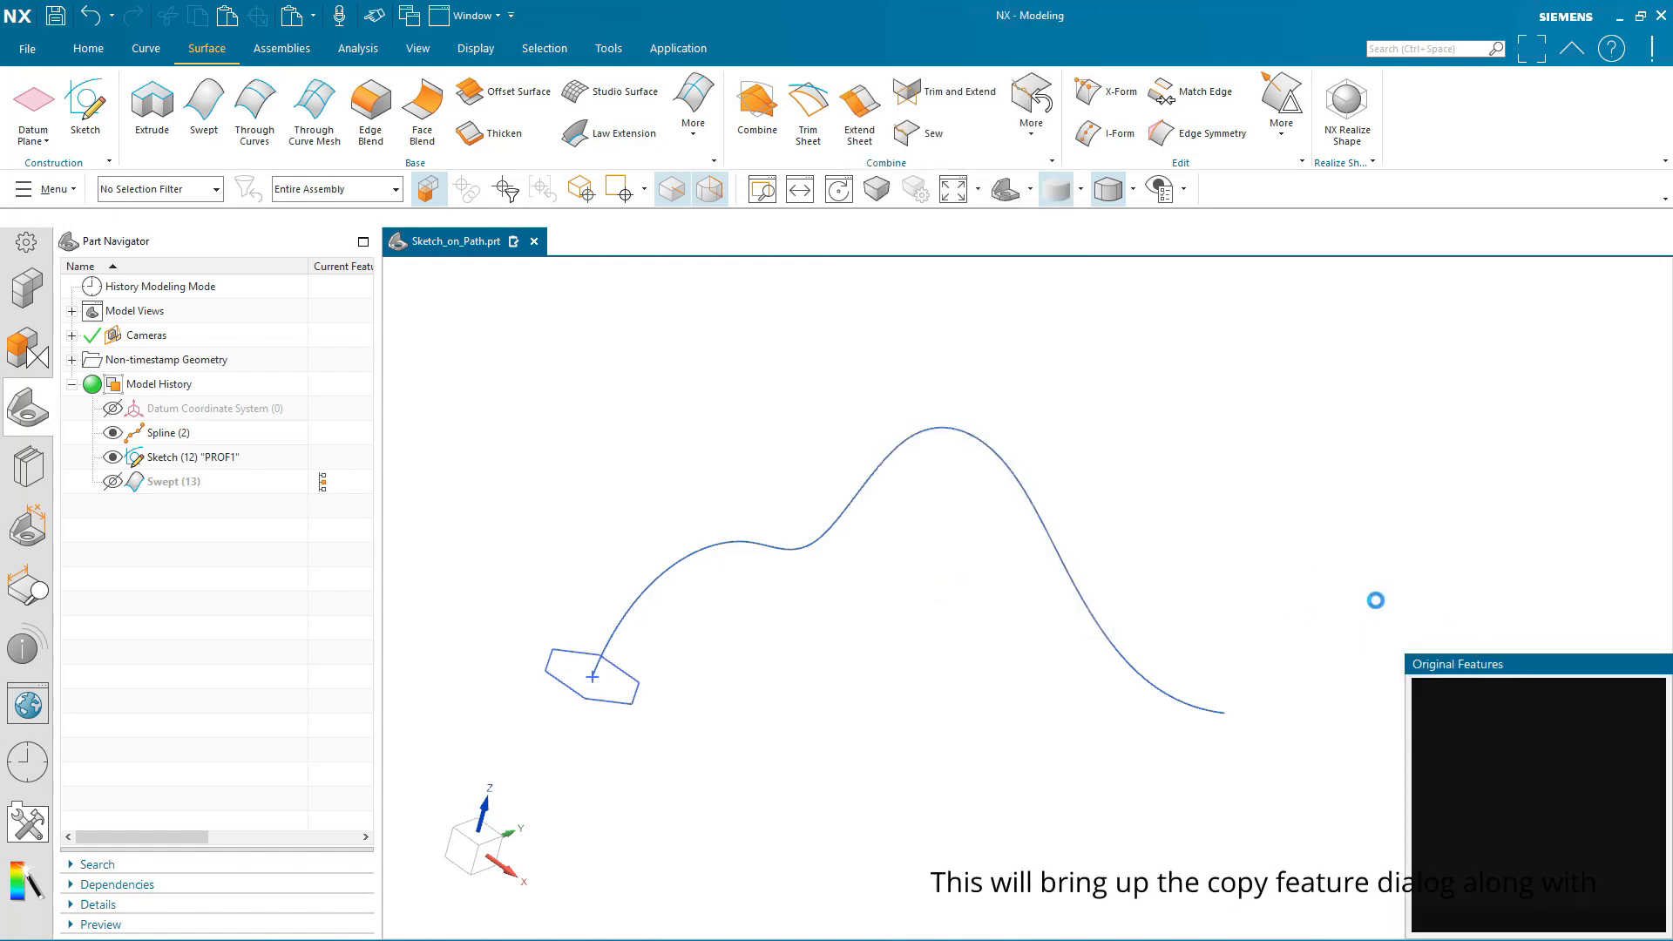
{"action": "mouse_move", "coordinate": [805, 614]}
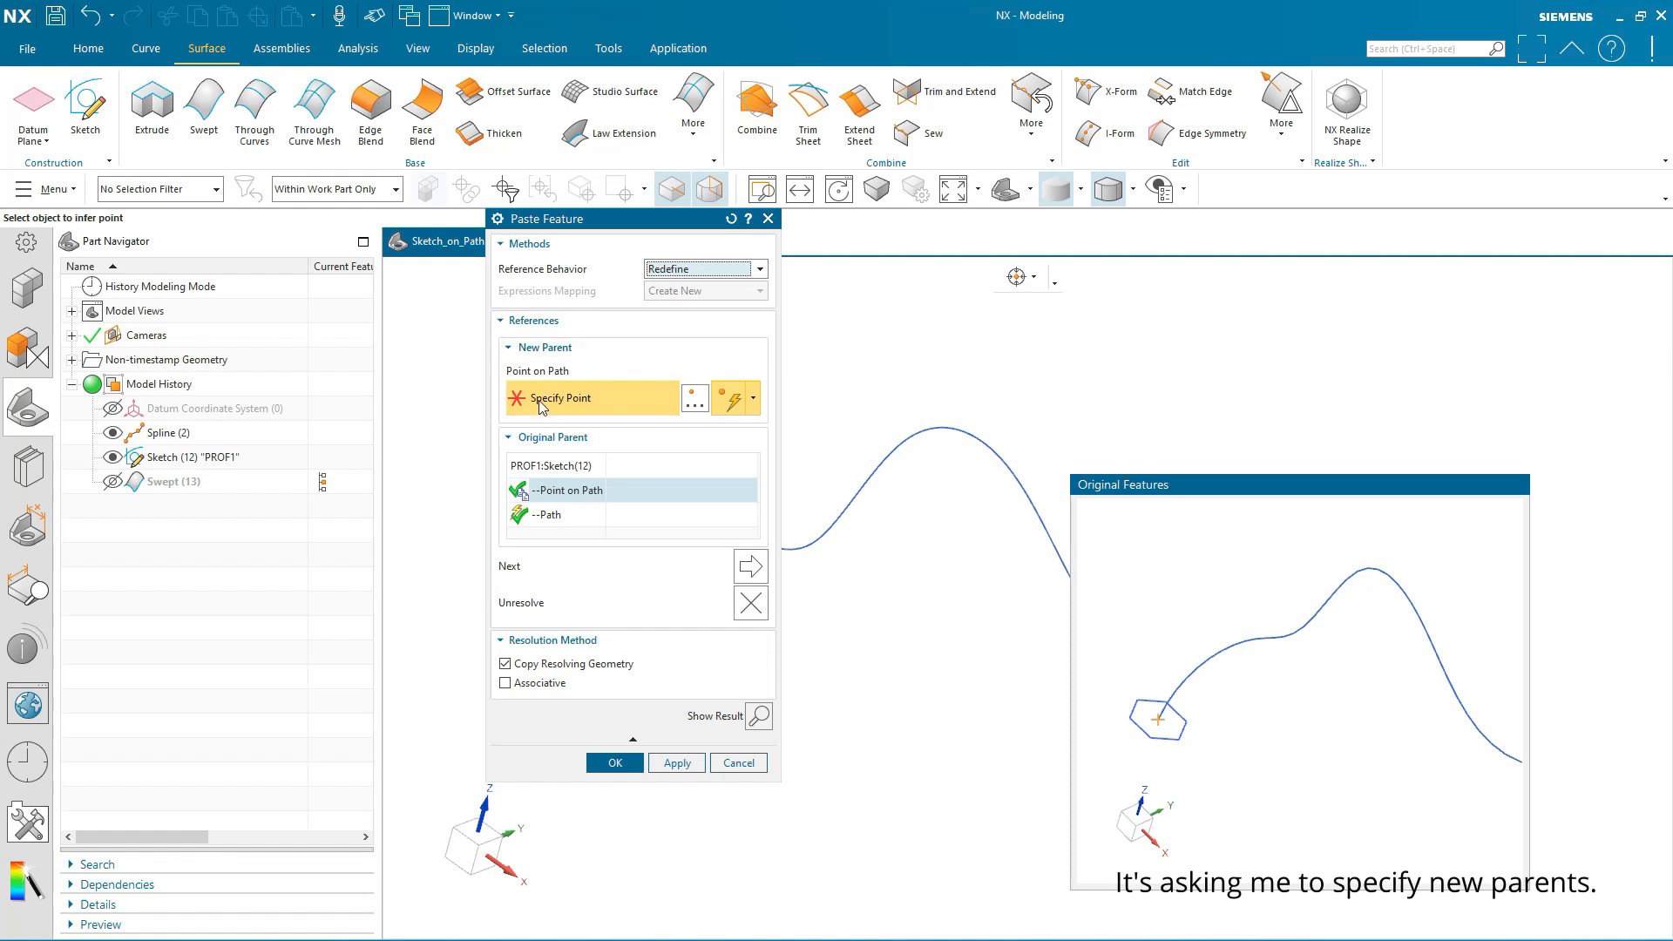
{"action": "mouse_move", "coordinate": [574, 398]}
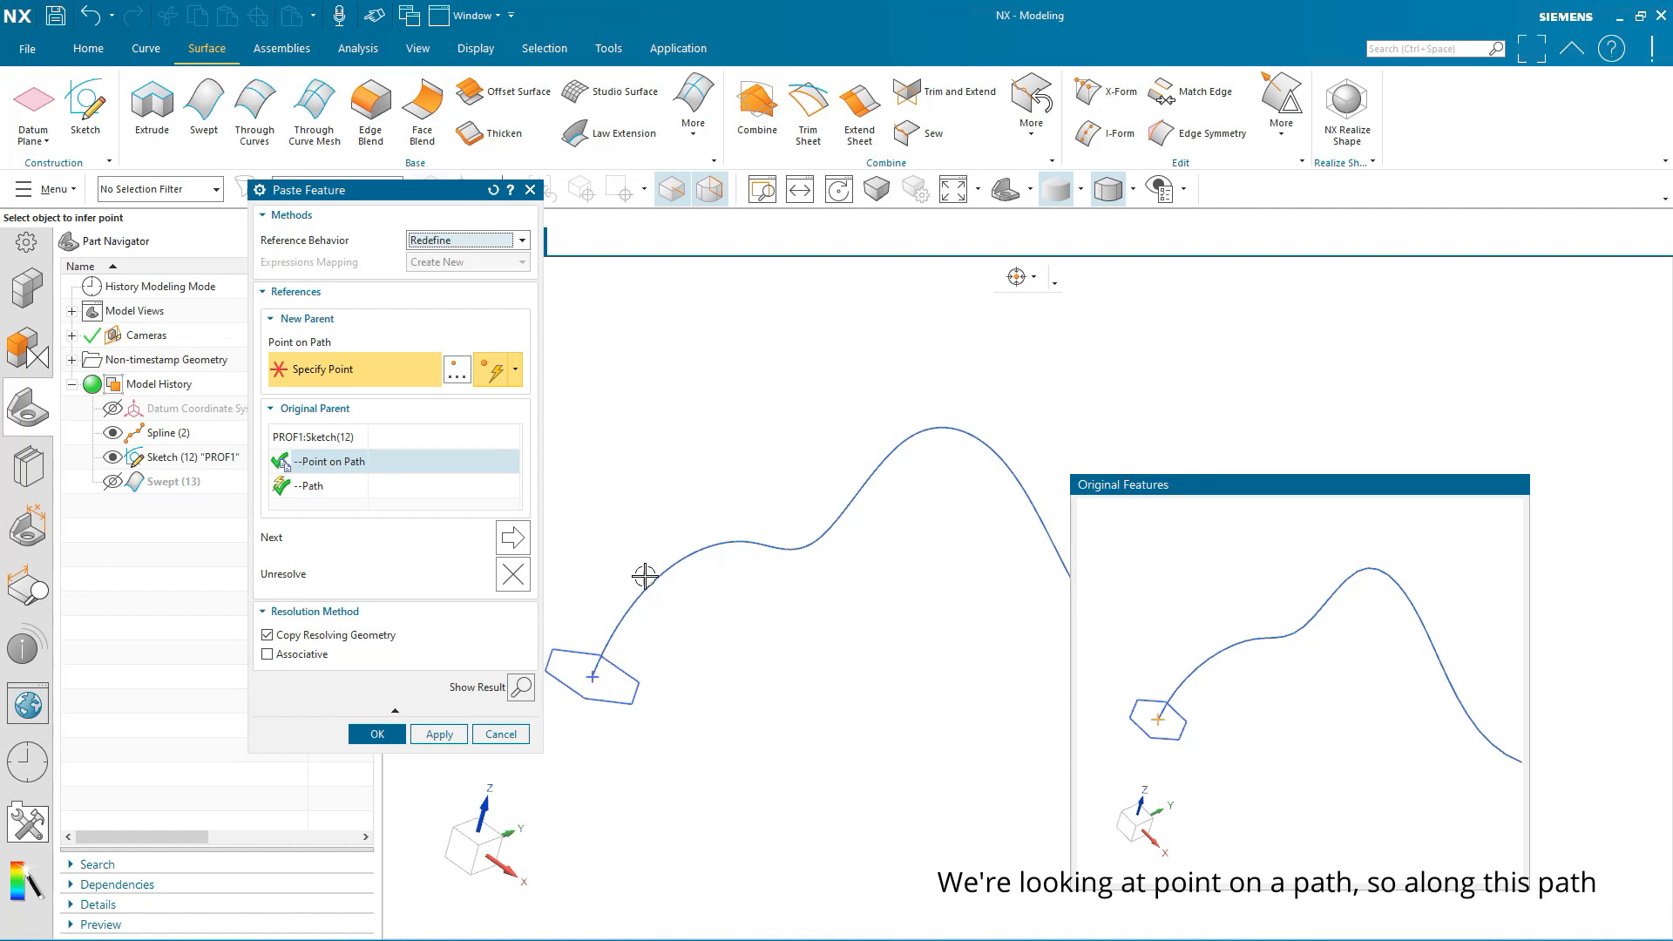
{"action": "mouse_move", "coordinate": [921, 571]}
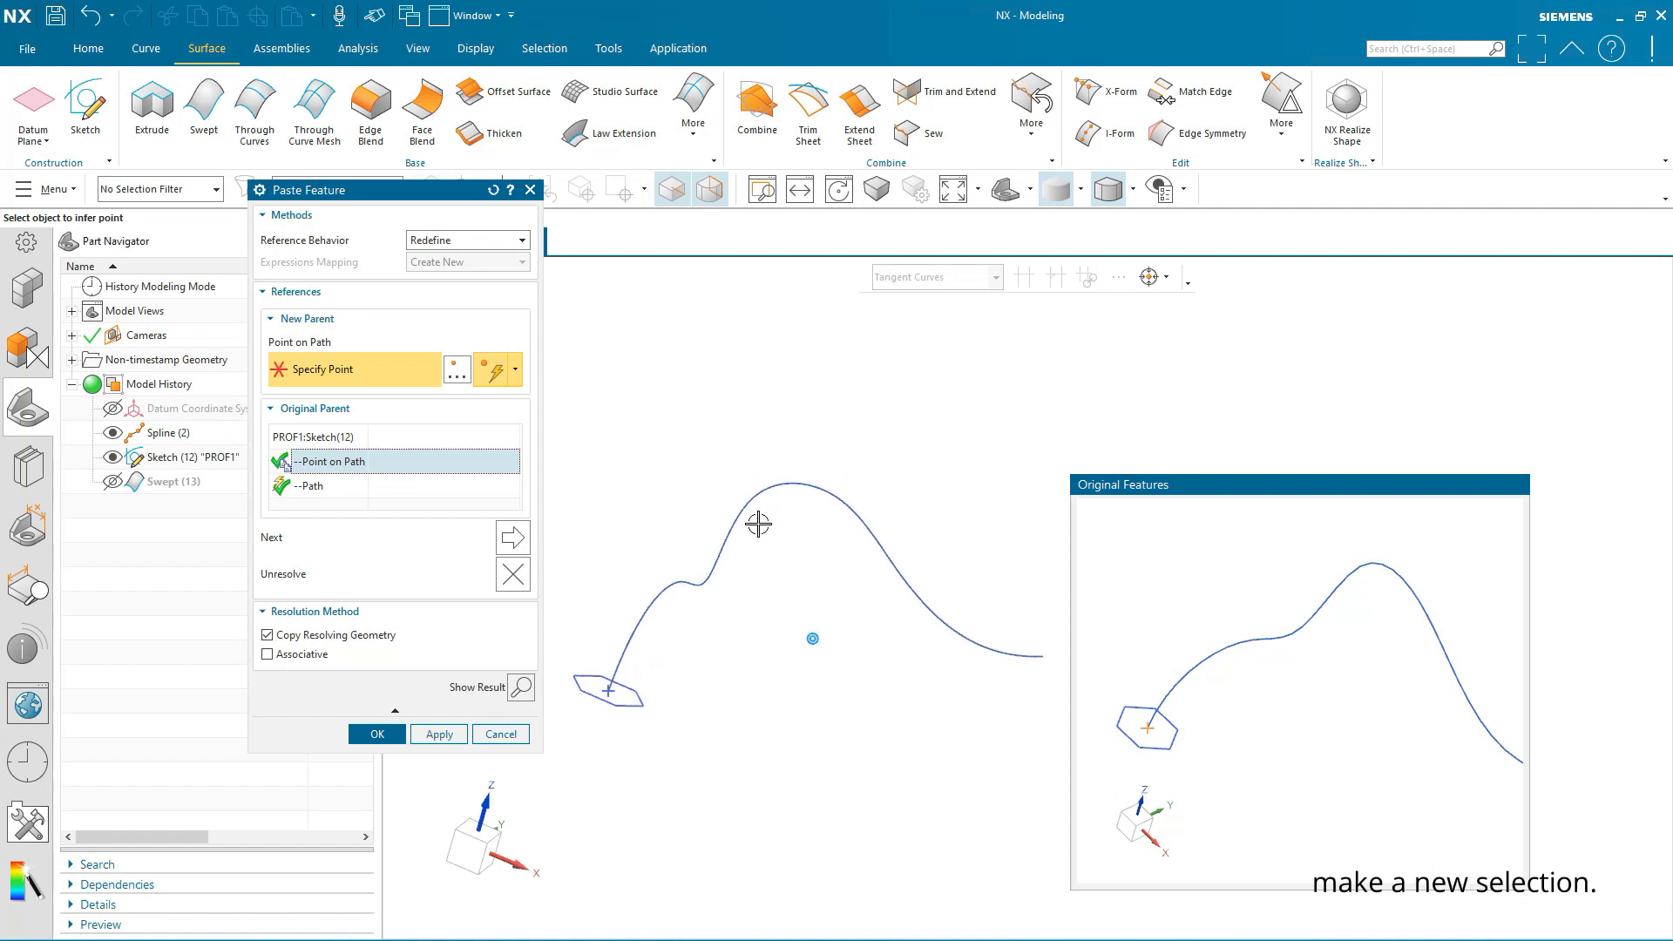
{"action": "mouse_move", "coordinate": [838, 492]}
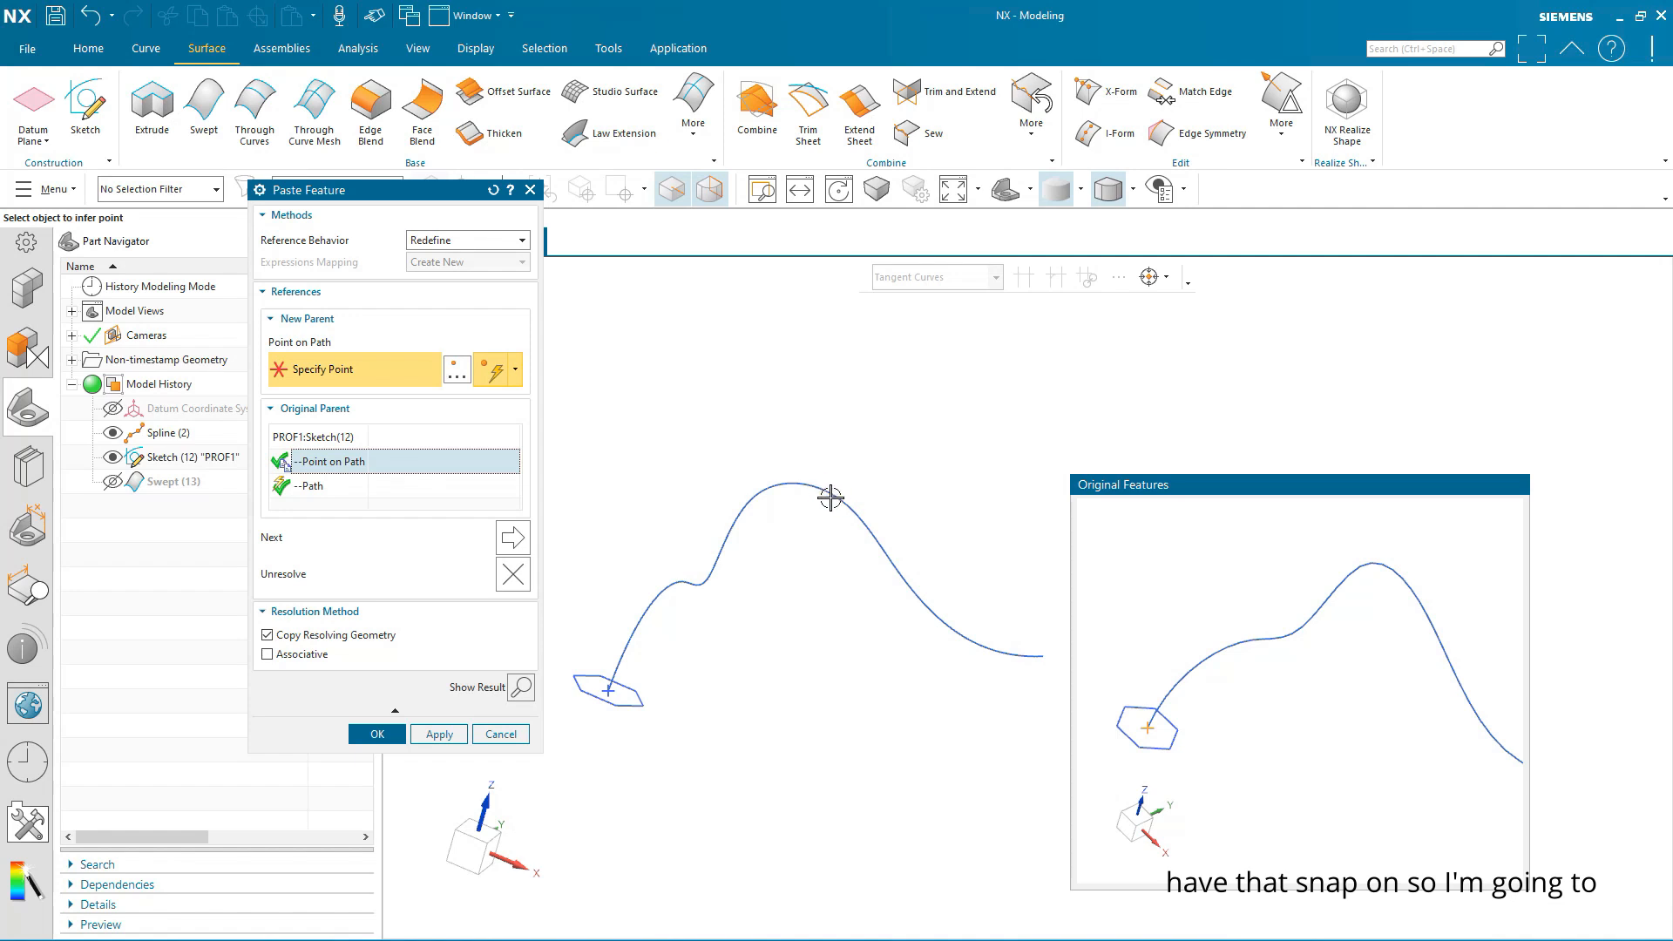
Place the pasted PROF1_0 sketch at a newly picked point partway along the spline.
{"action": "left_click", "coordinate": [1148, 277]}
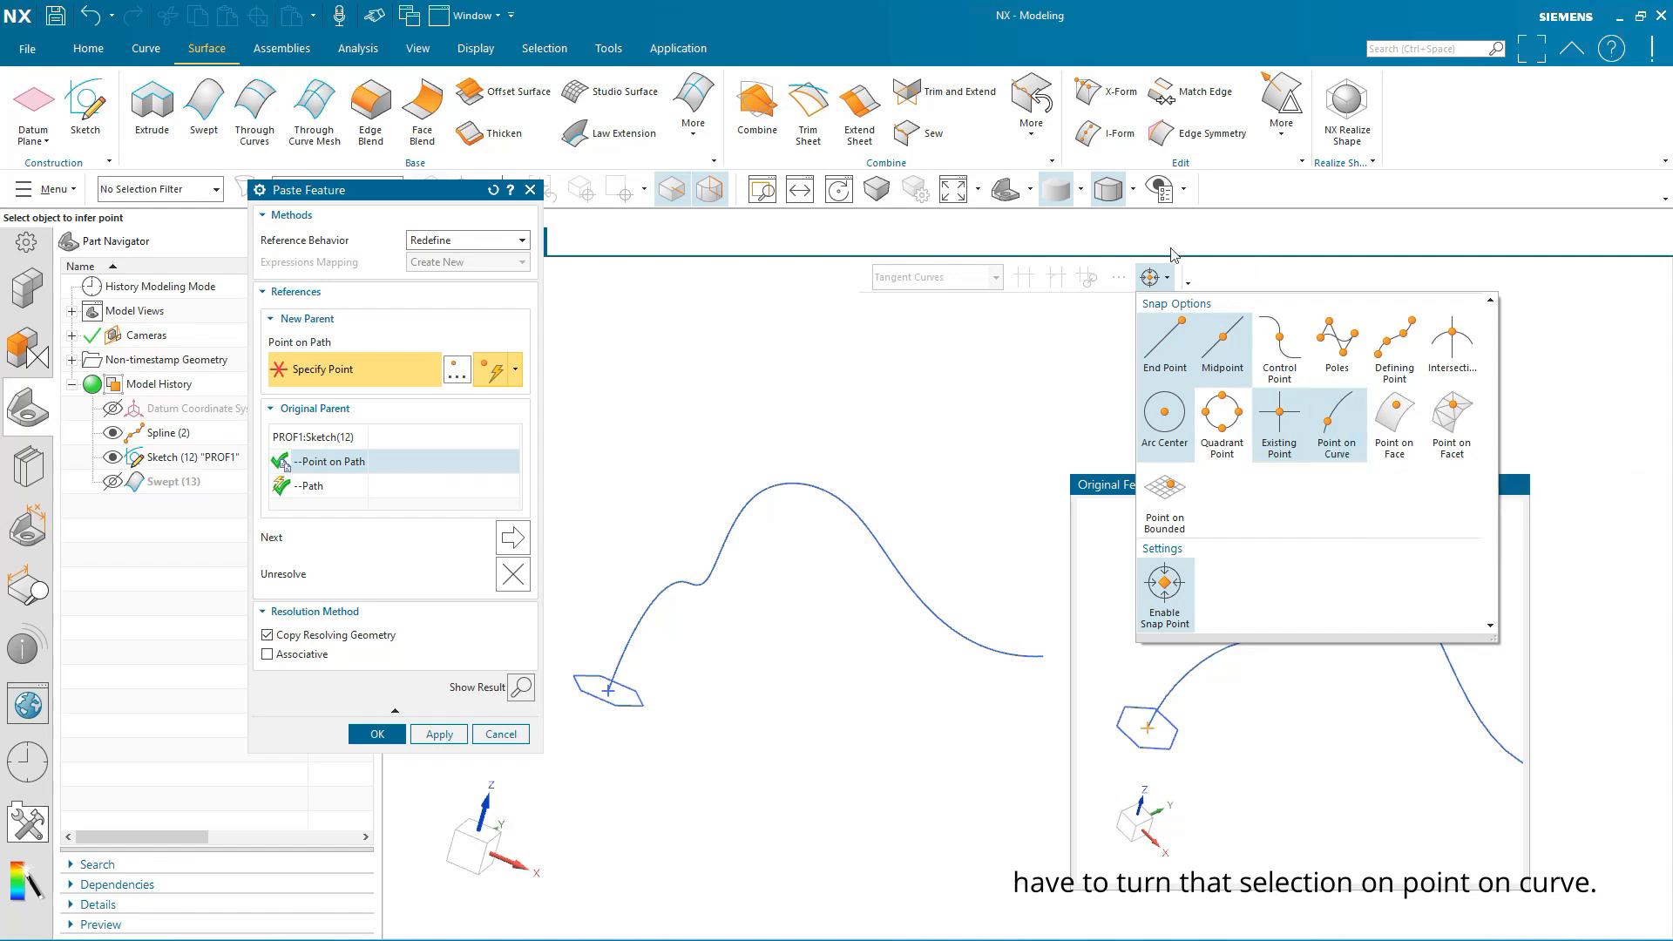
{"action": "left_click", "coordinate": [1336, 424]}
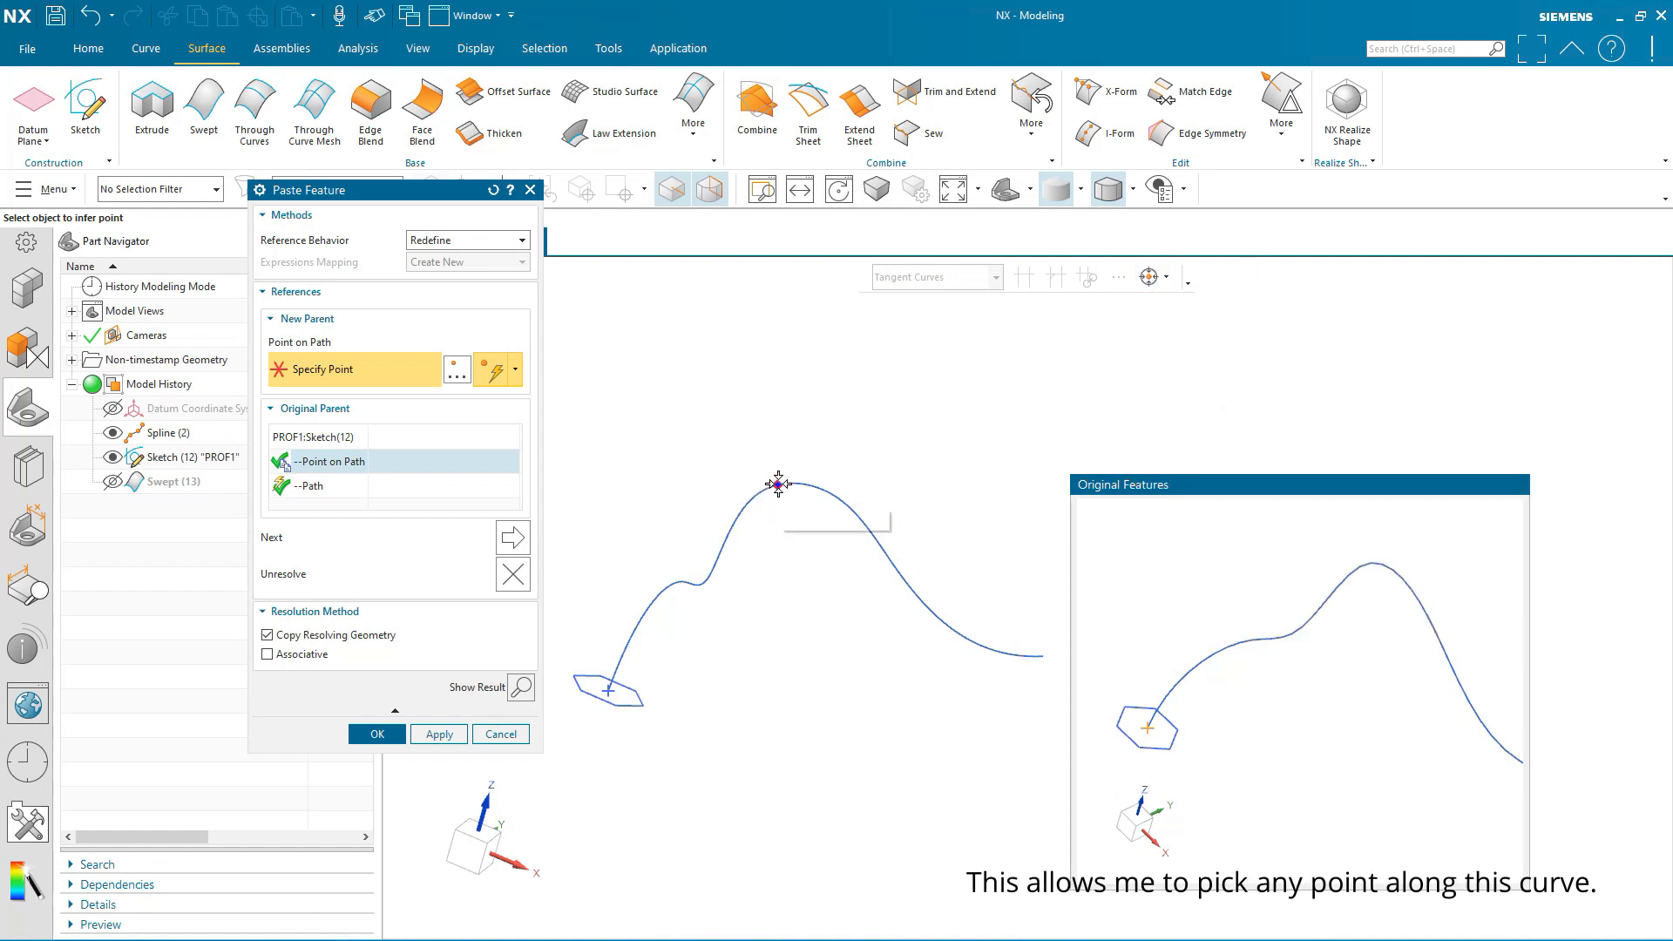
{"action": "mouse_move", "coordinate": [842, 507]}
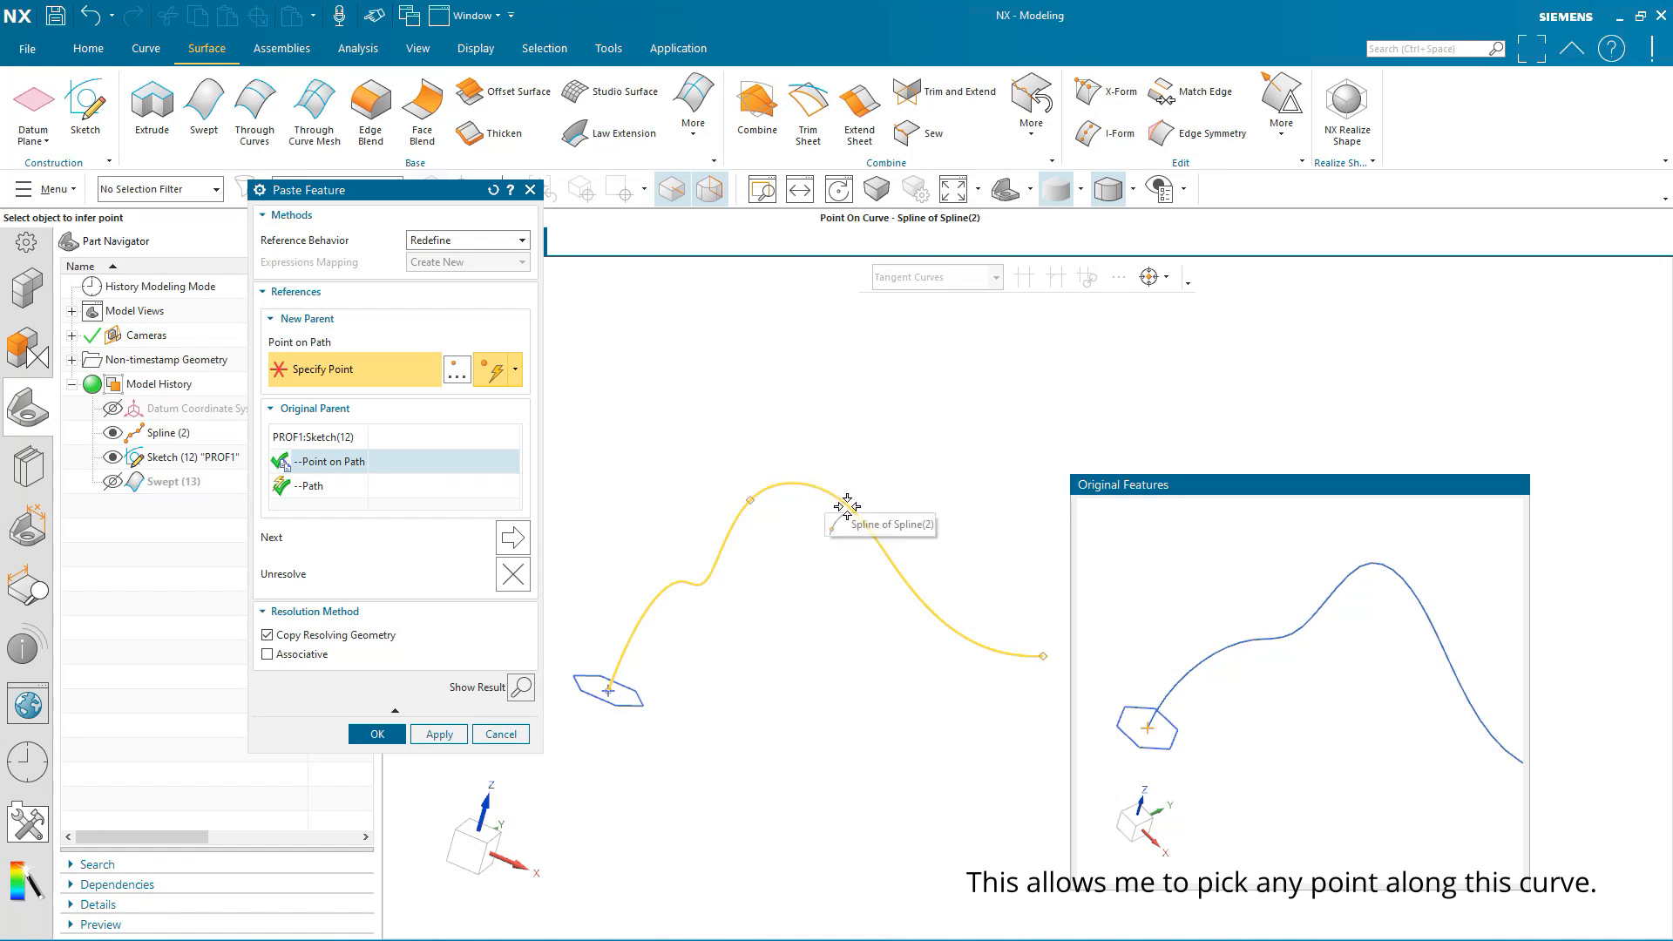
{"action": "left_click", "coordinate": [845, 504]}
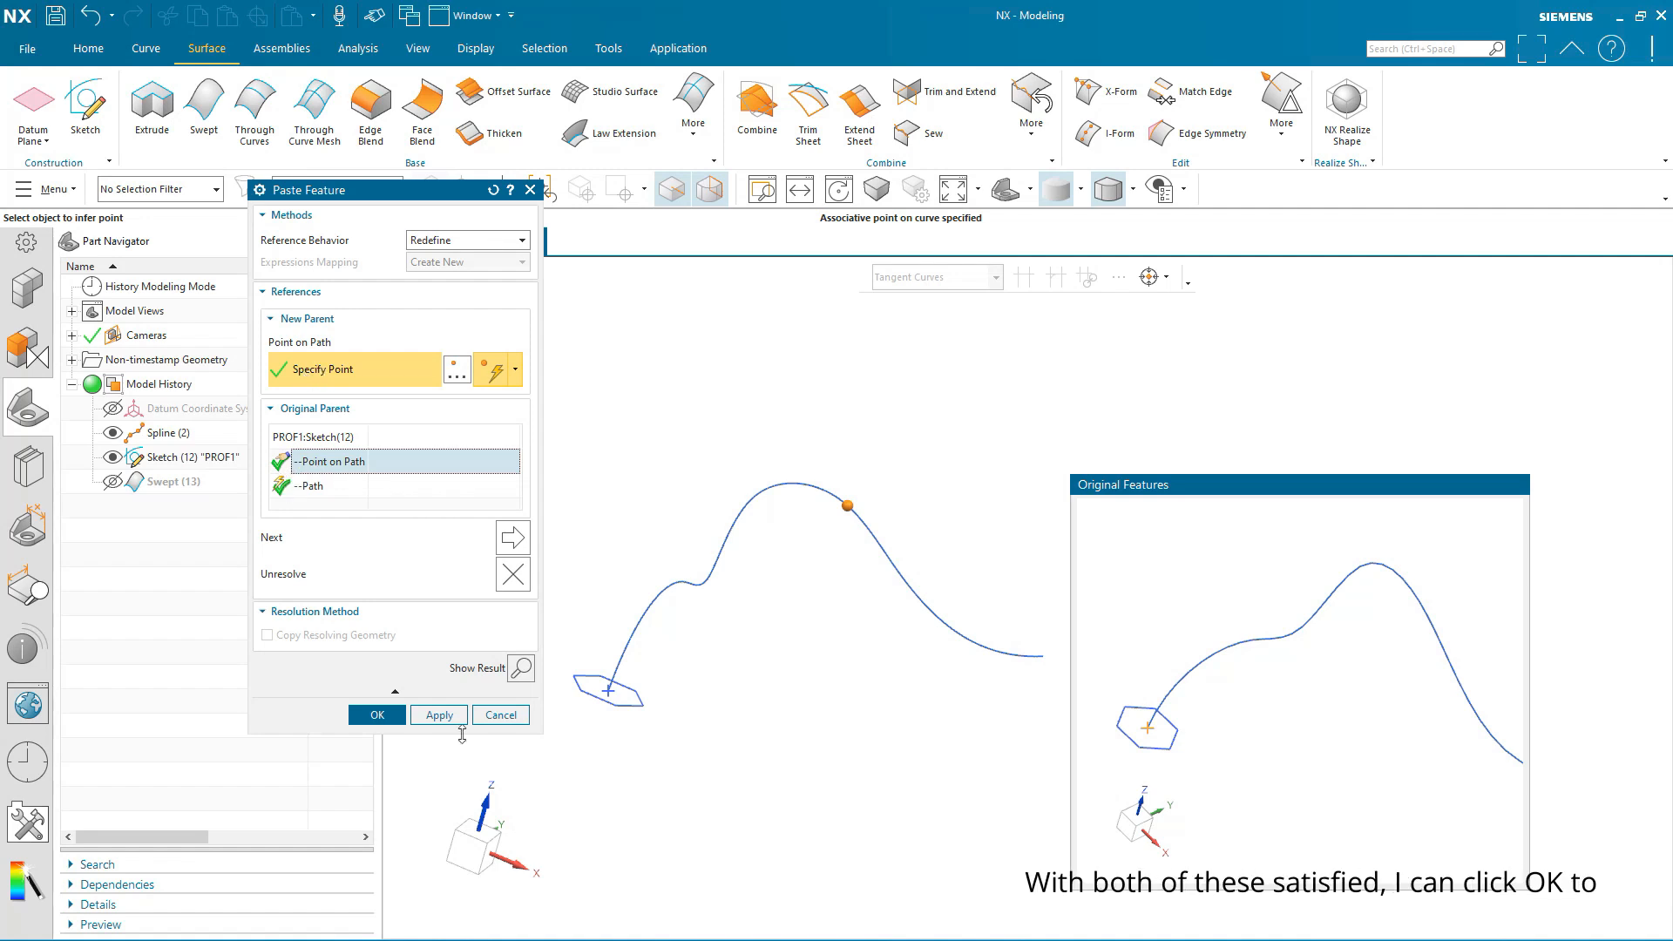
{"action": "left_click", "coordinate": [376, 714]}
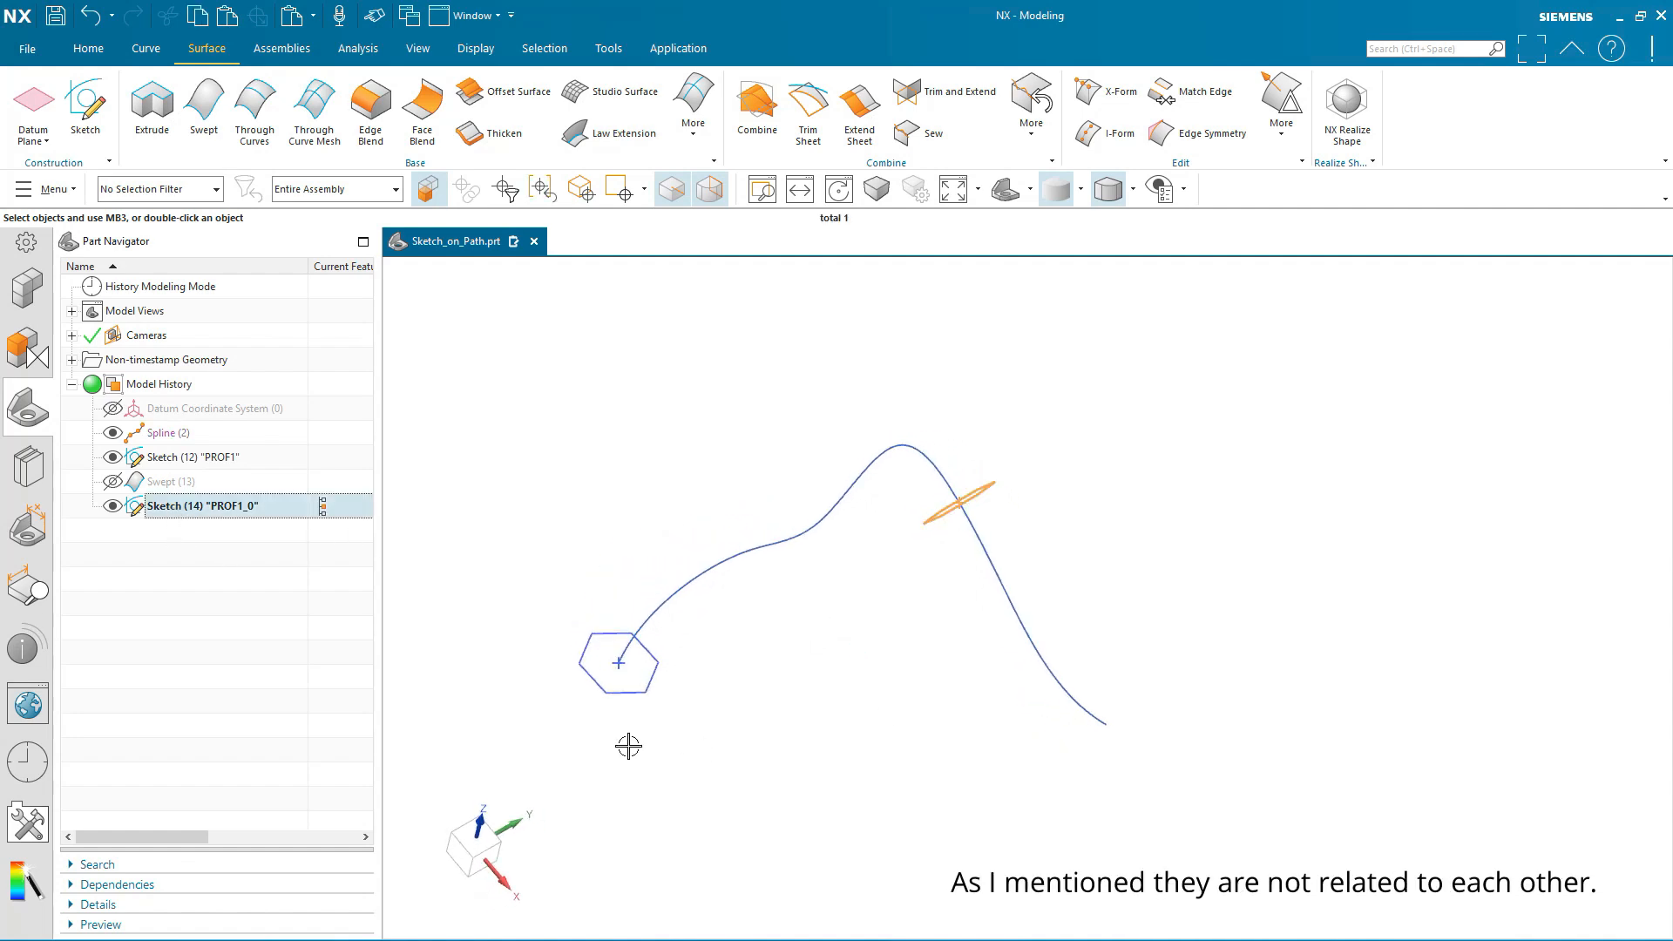
Finish editing Sketch (14), then choose the original hexagon as the new sweep's section.
{"action": "left_click", "coordinate": [194, 457]}
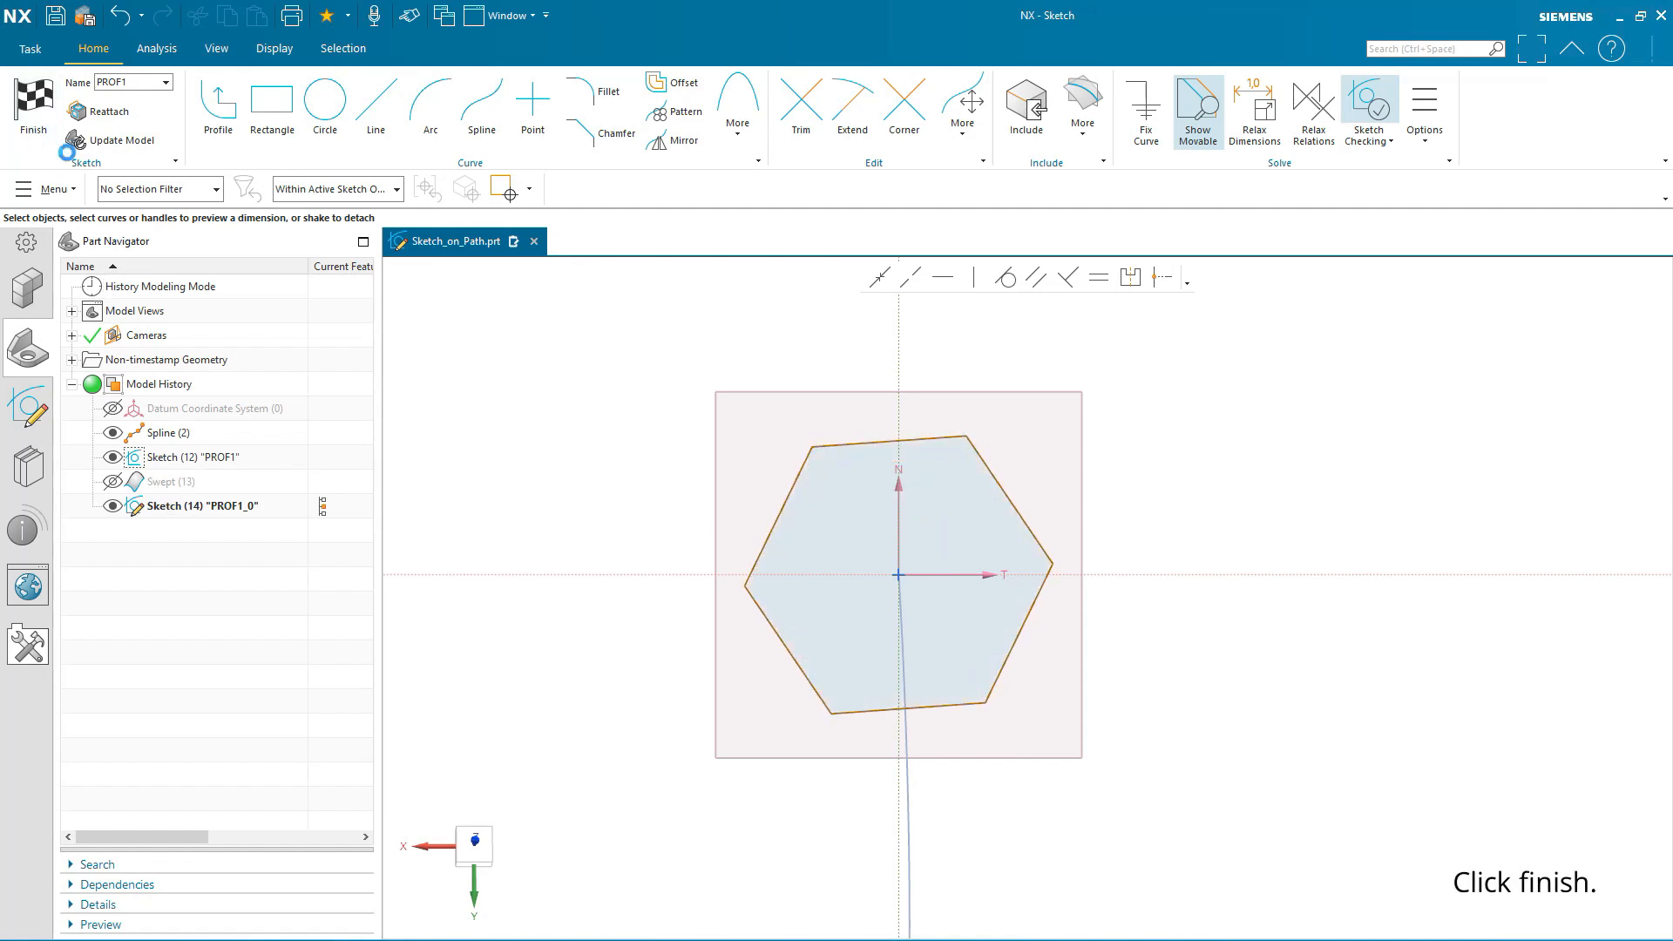
{"action": "left_click", "coordinate": [33, 107]}
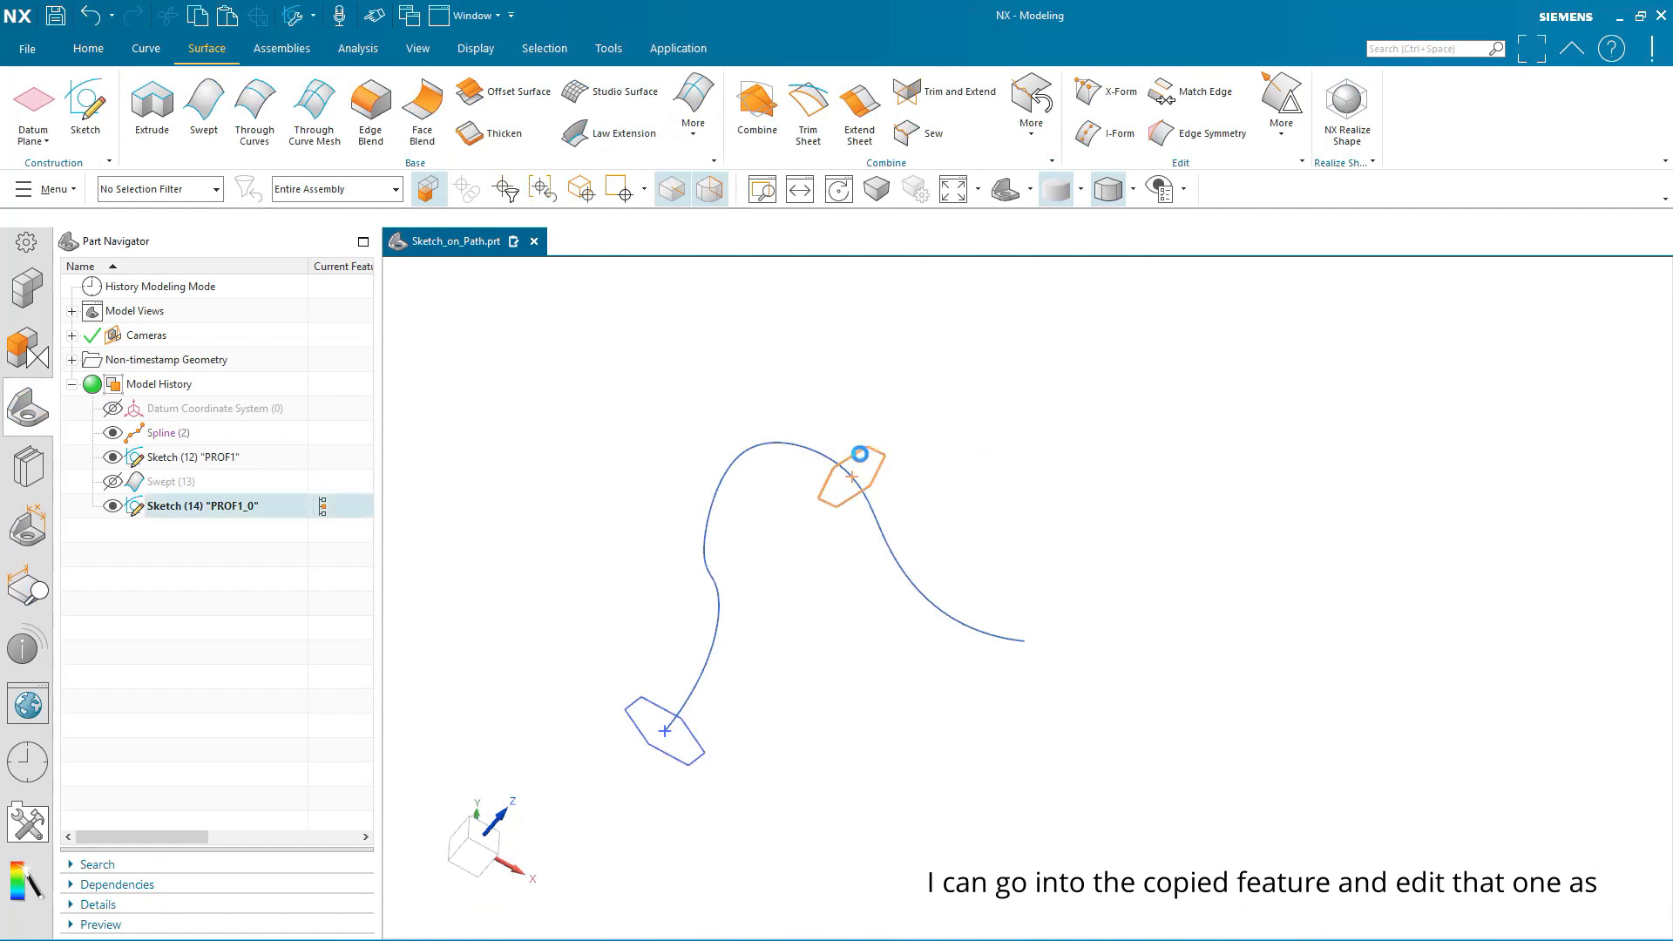
{"action": "double_click", "coordinate": [201, 504]}
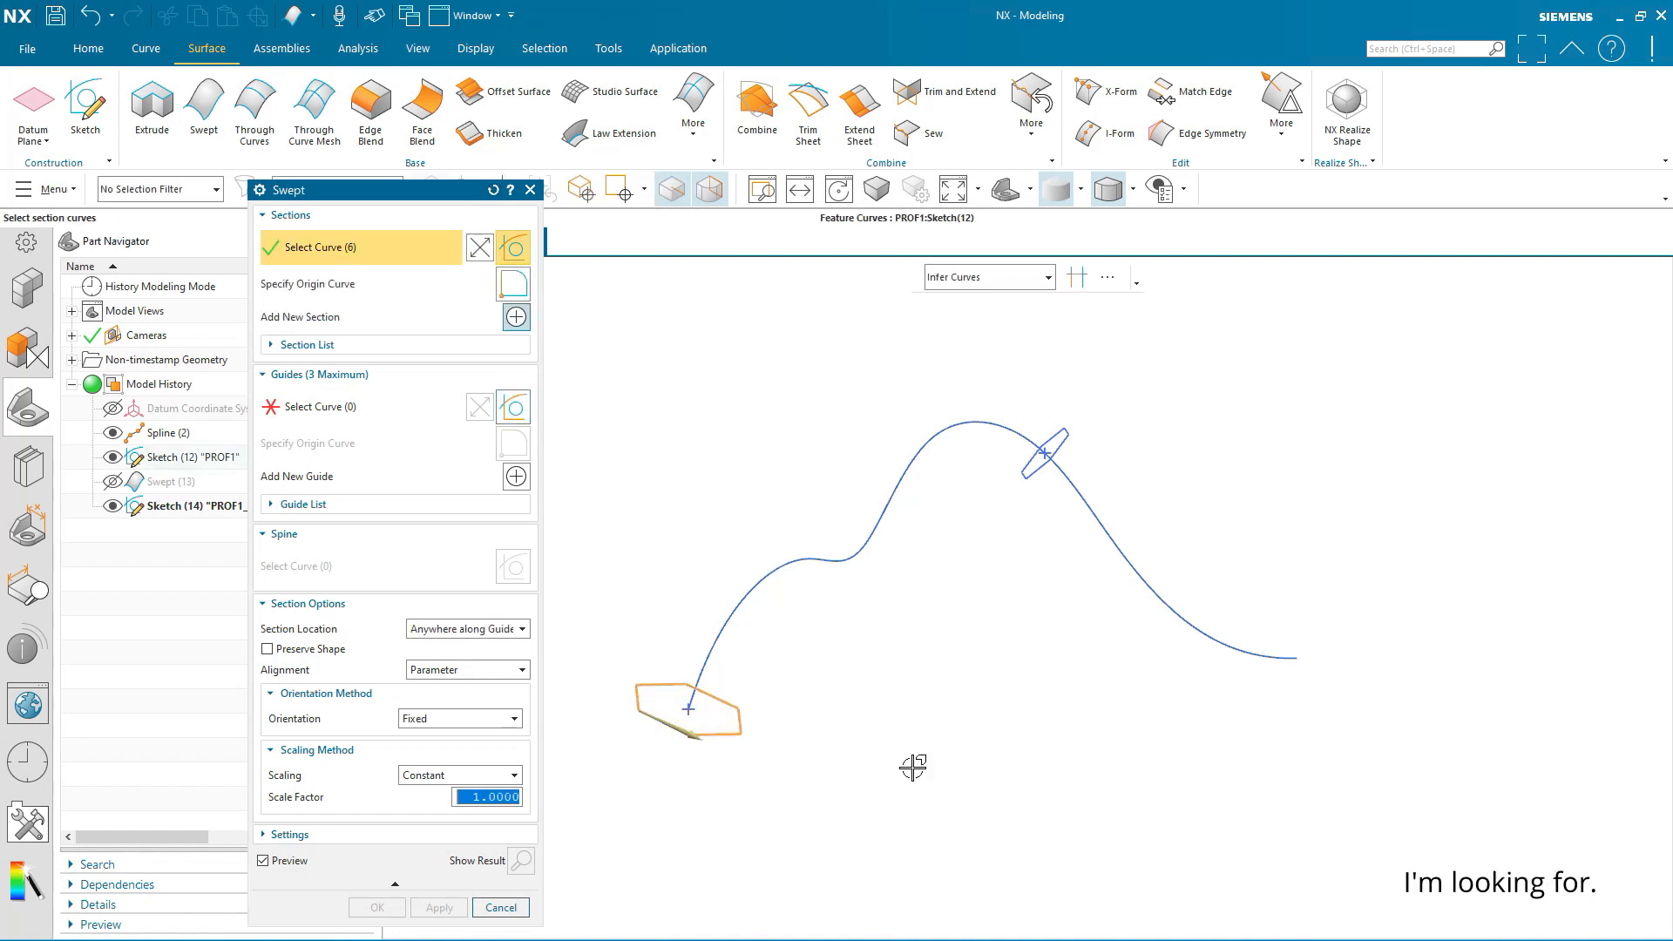
Set the spline as the sweep guide and refresh the preview, leaving Section 1 with 6 curves.
{"action": "left_click", "coordinate": [331, 407]}
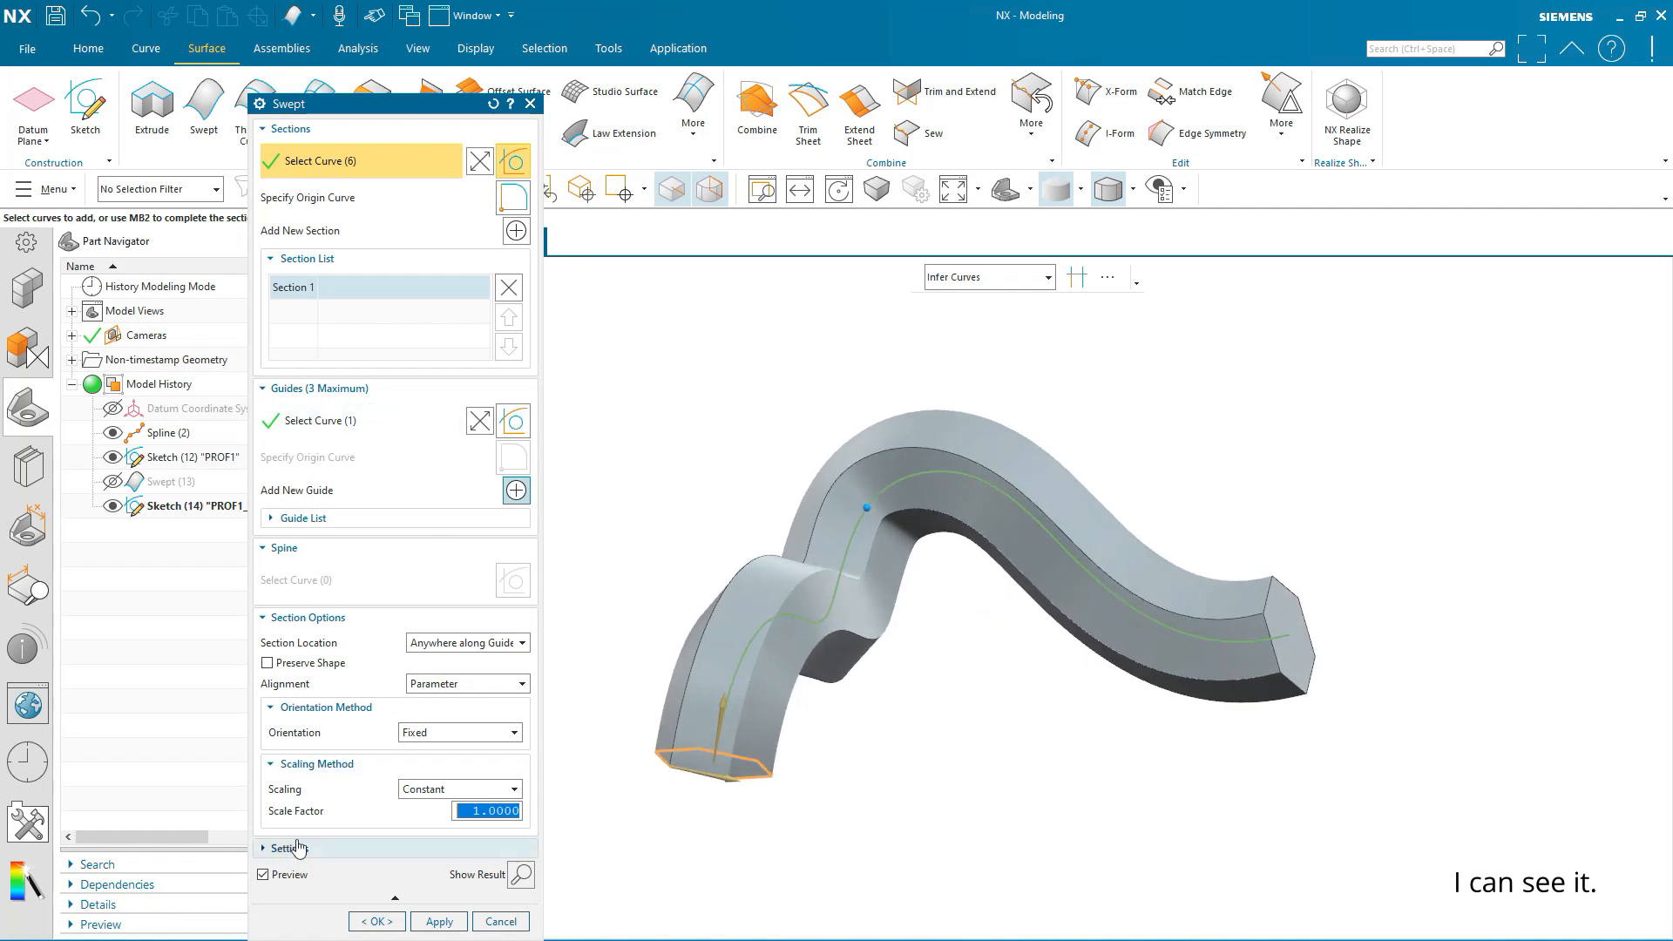
{"action": "left_click", "coordinate": [262, 874]}
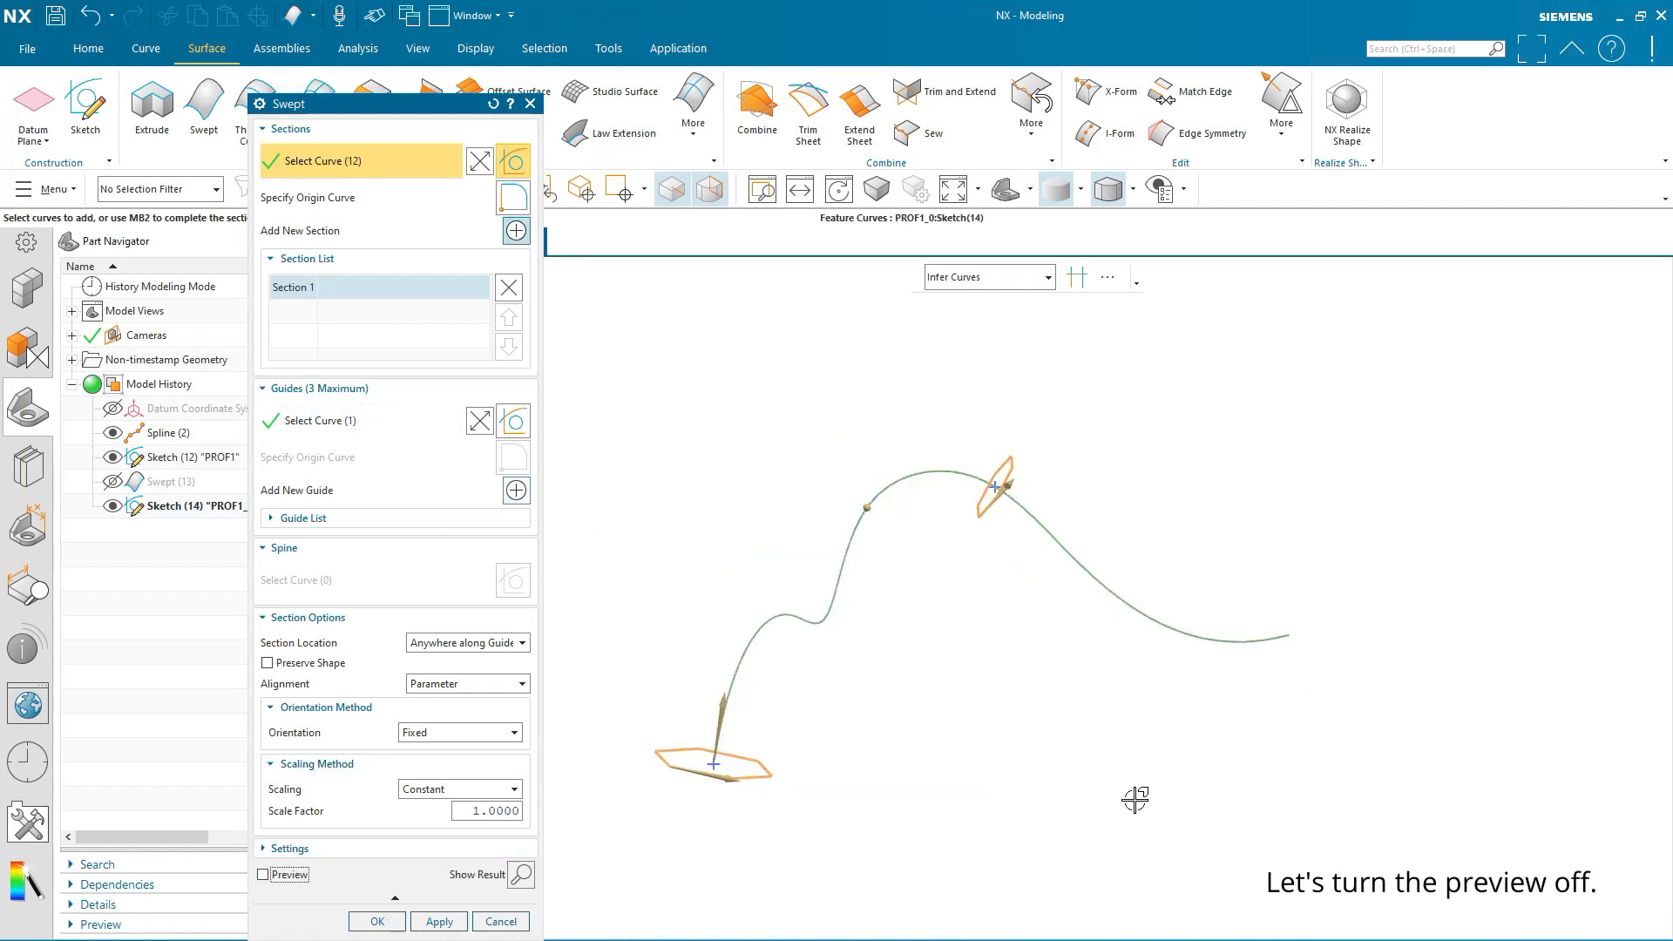
{"action": "left_click", "coordinate": [267, 875]}
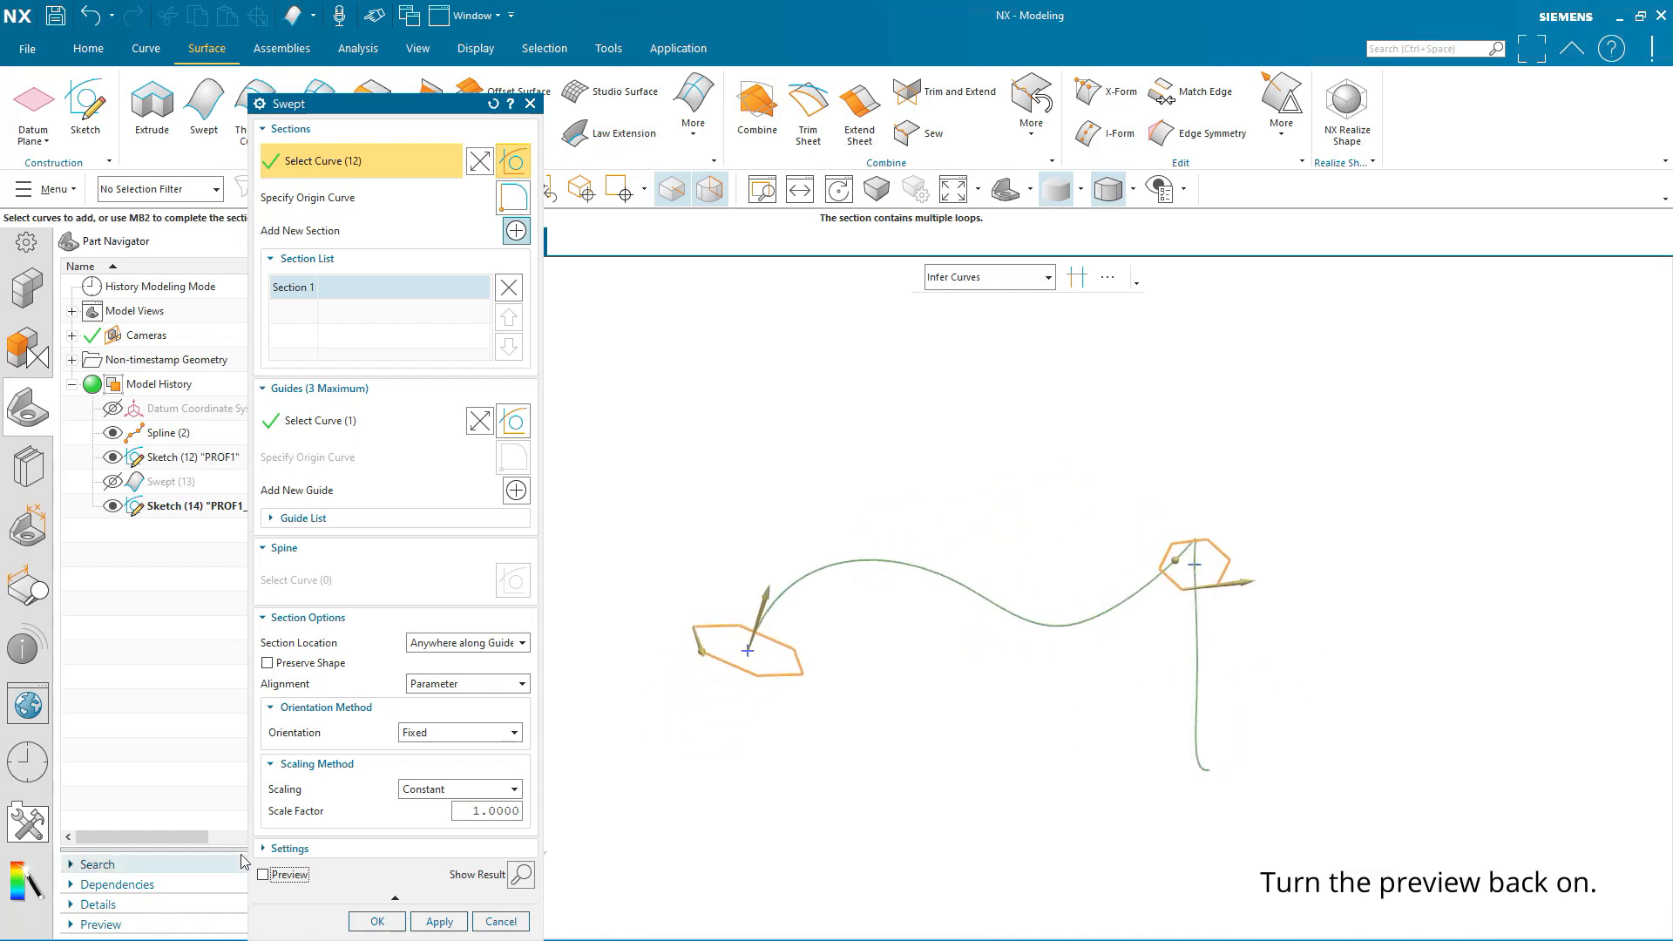
{"action": "left_click", "coordinate": [266, 874]}
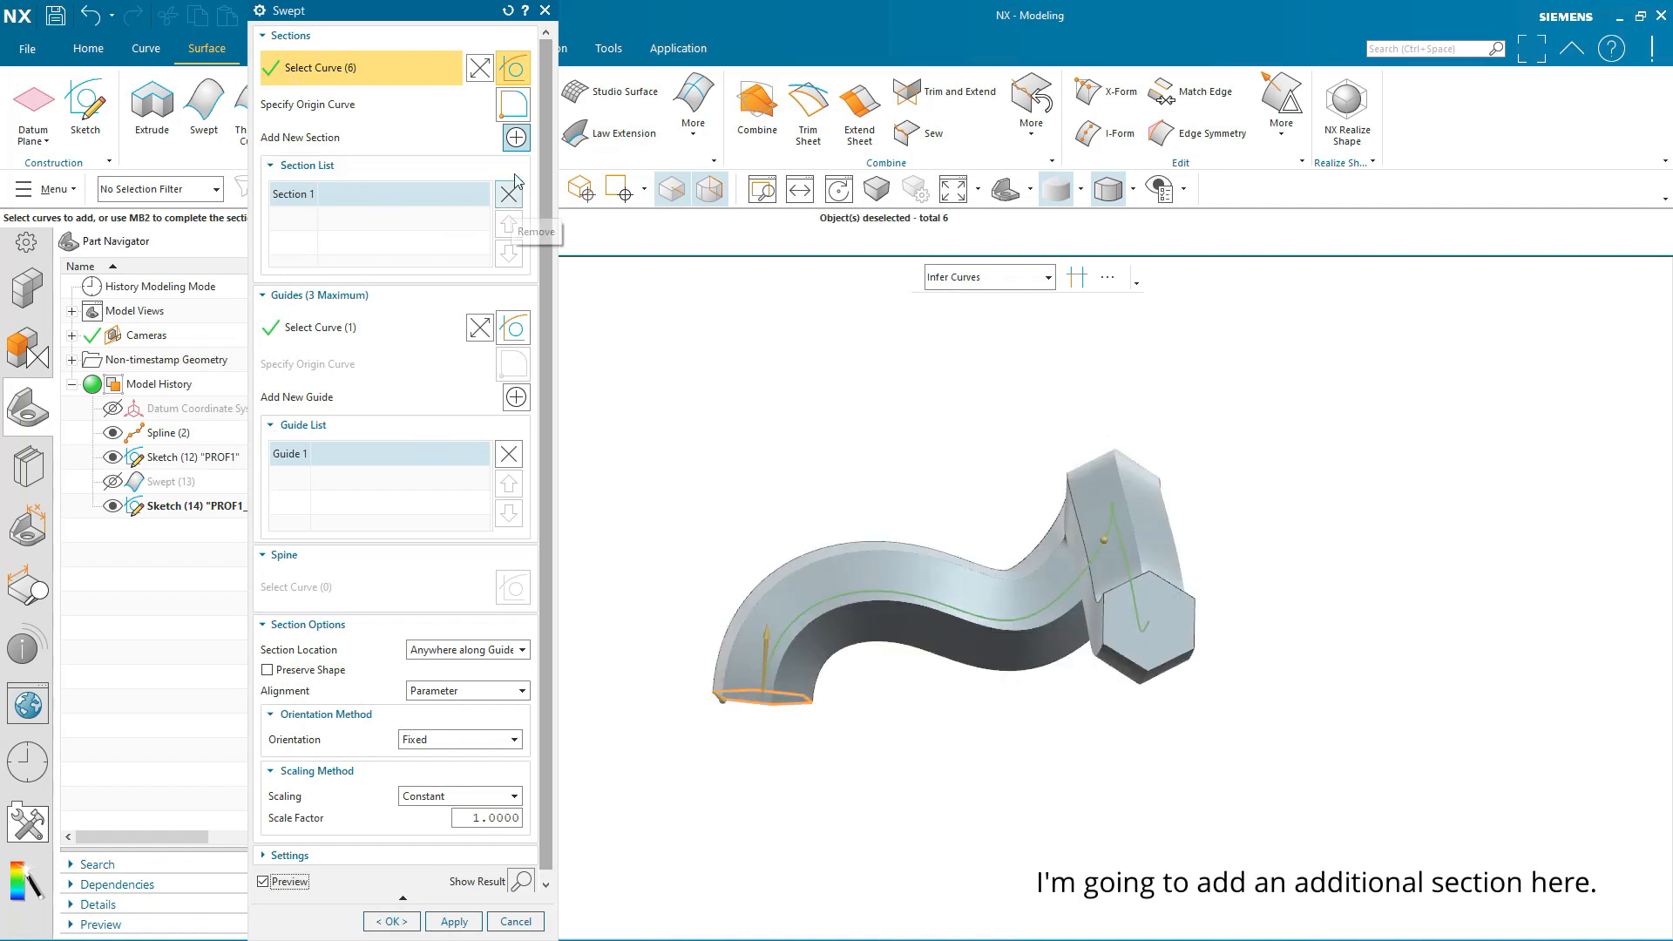
Add the copied hexagon as section 2, reverse its direction, set its origin curve, and create Swept (15).
{"action": "left_click", "coordinate": [515, 137]}
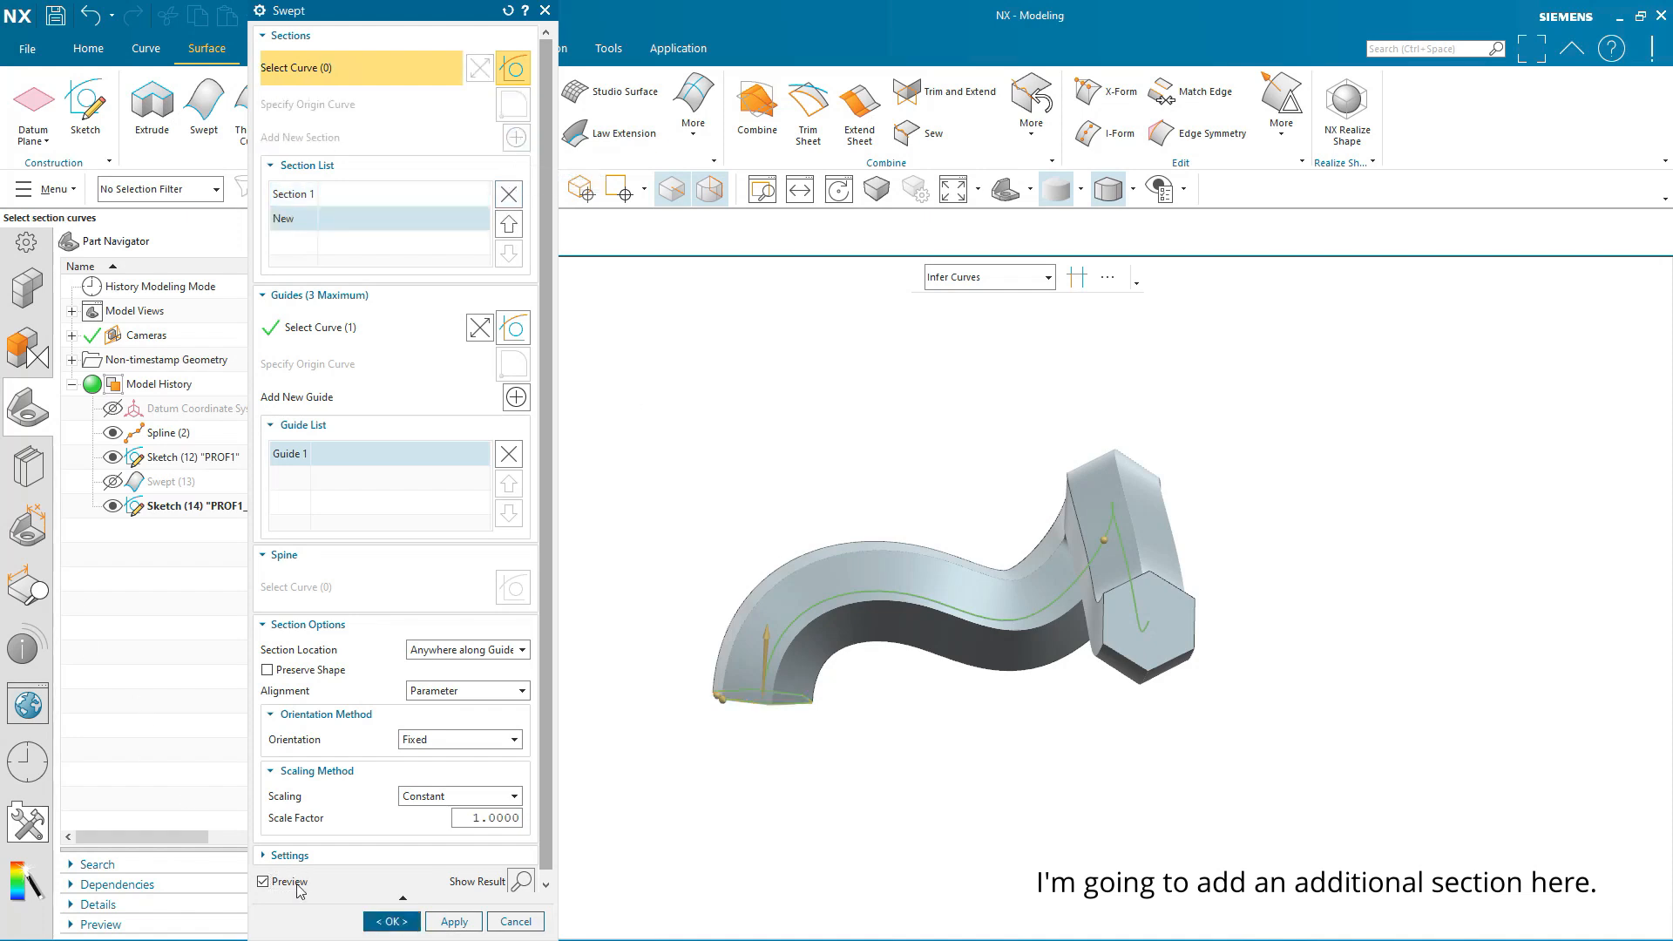
{"action": "left_click", "coordinate": [268, 883]}
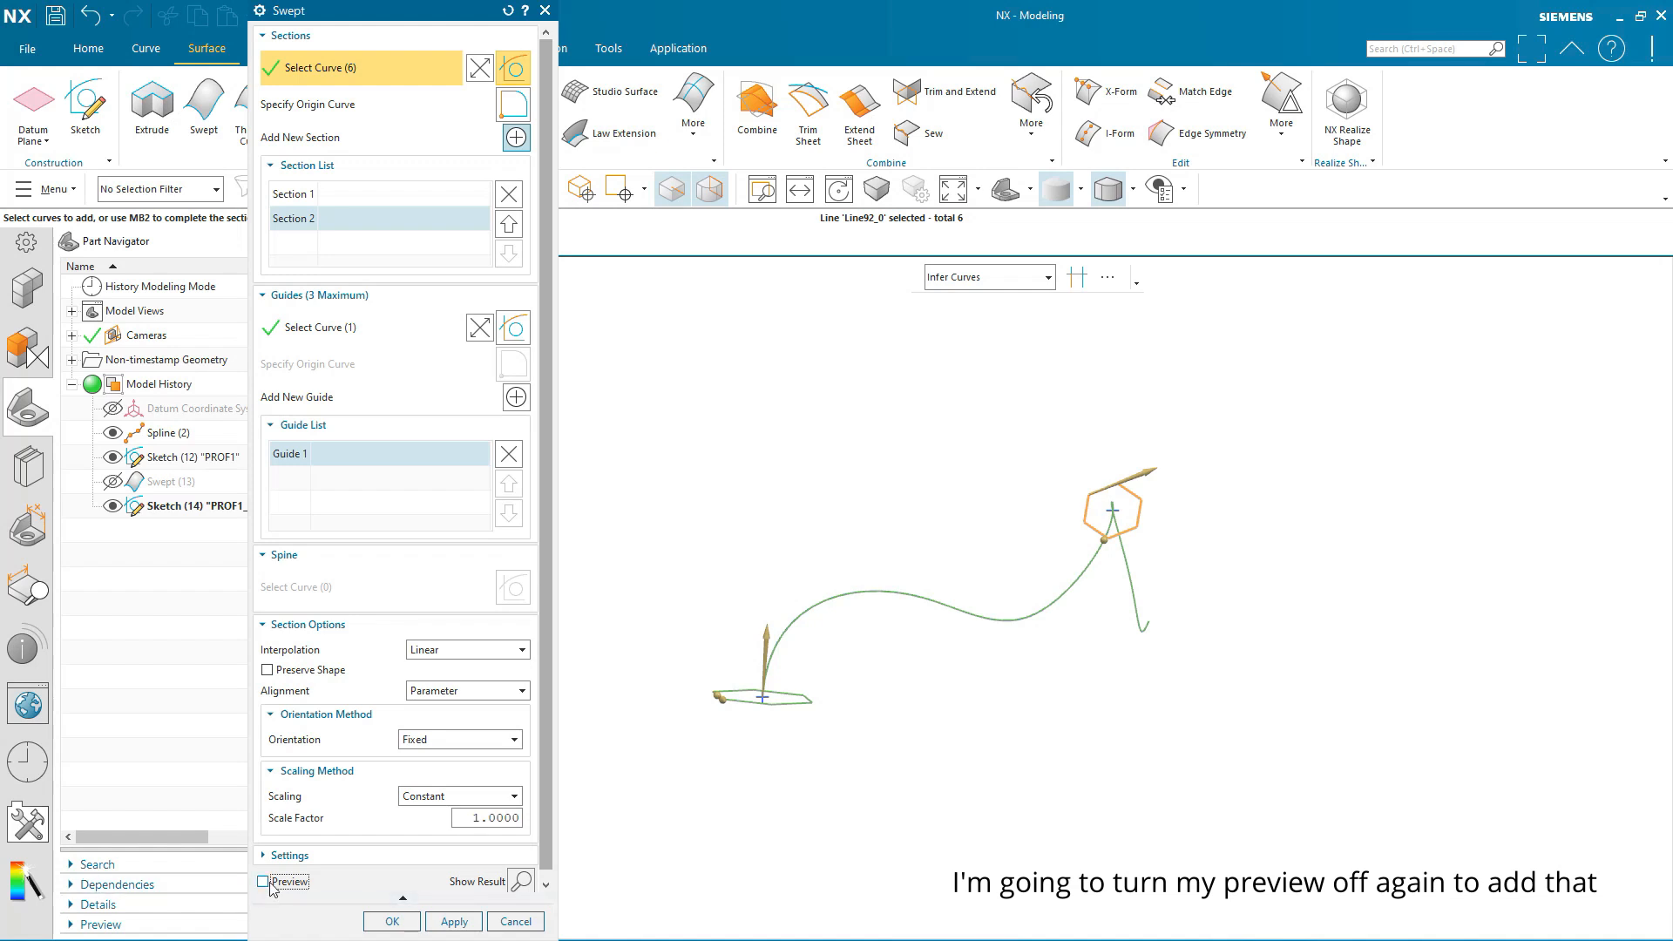
{"action": "left_click", "coordinate": [267, 881]}
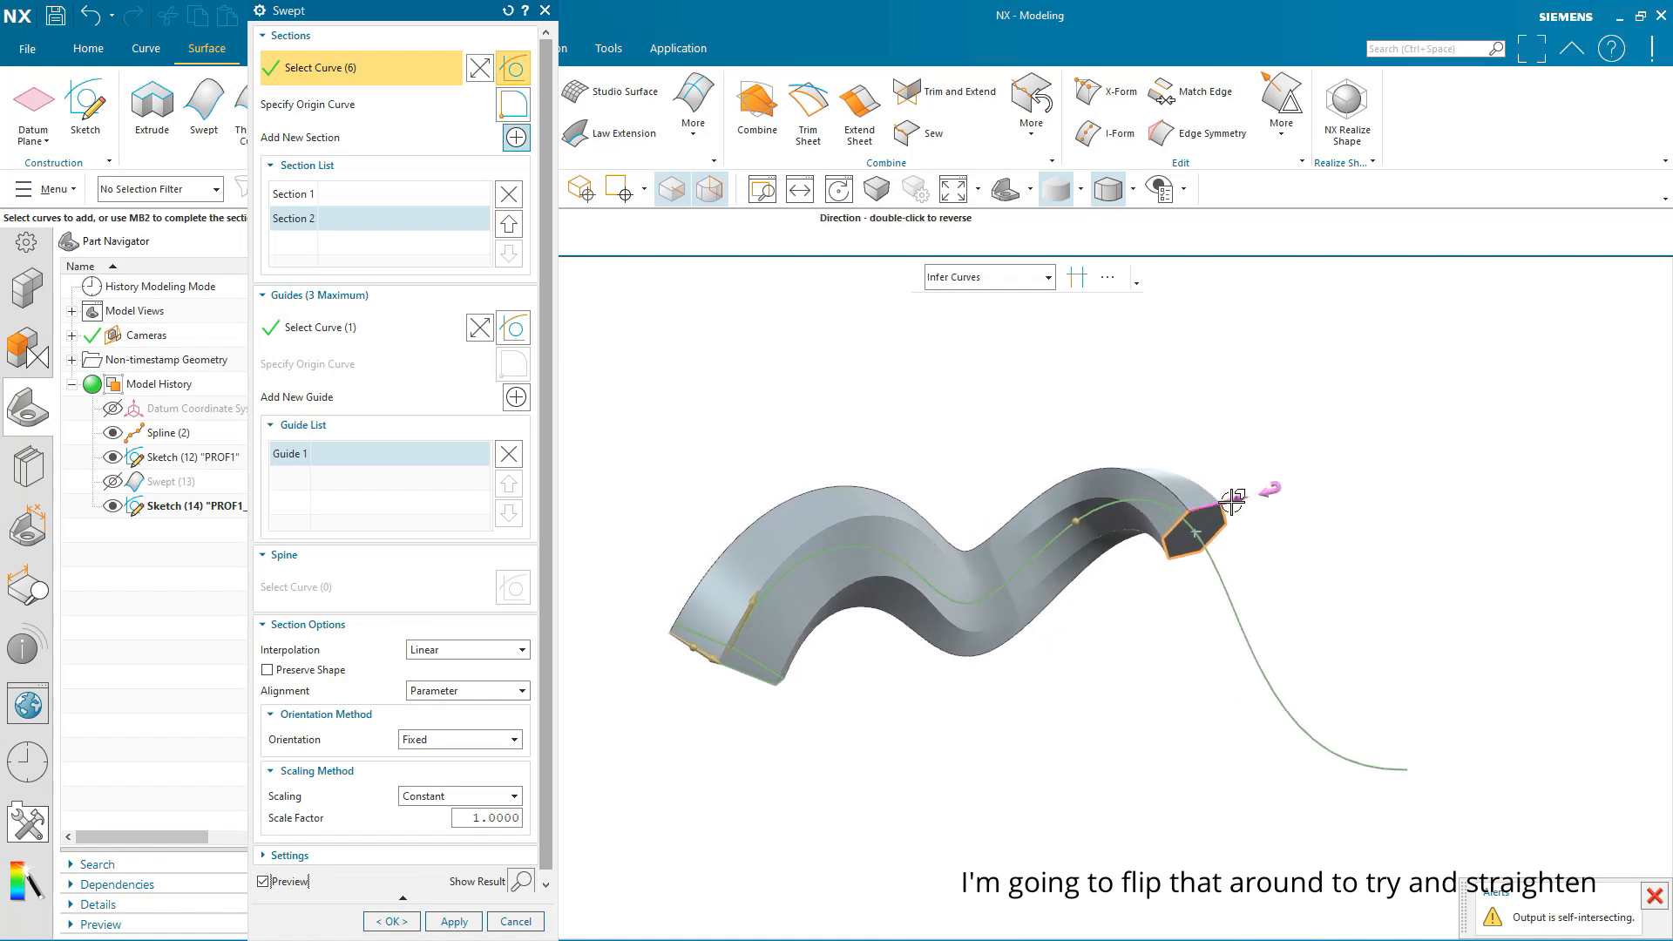
{"action": "double_click", "coordinate": [1232, 499]}
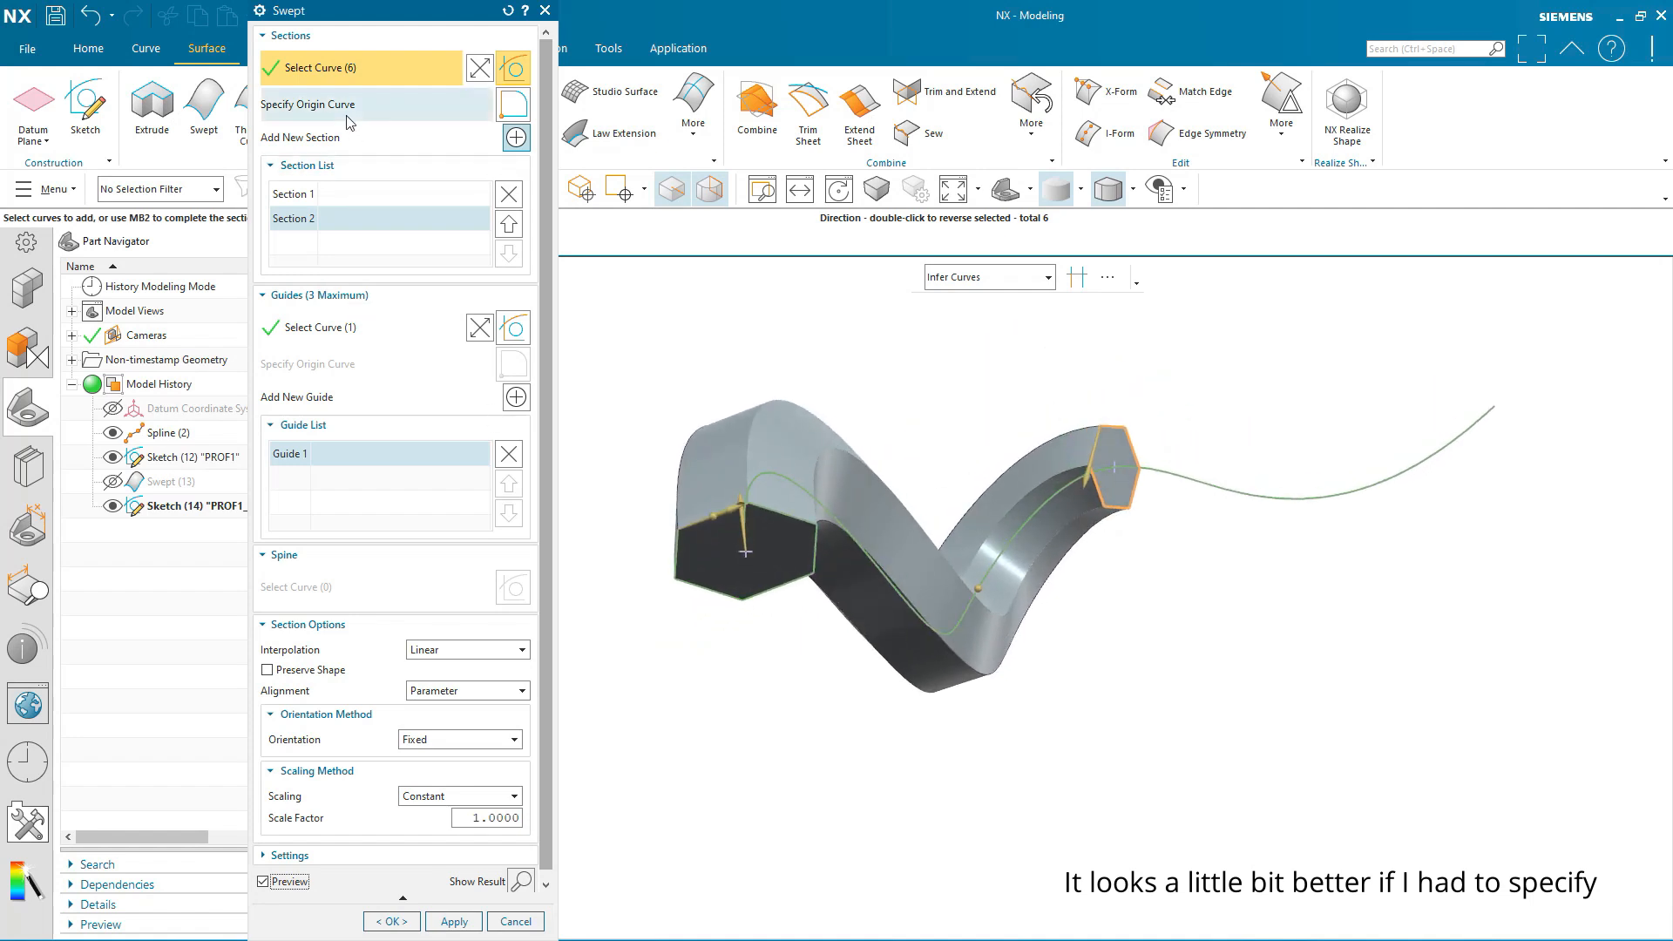
{"action": "left_click", "coordinate": [308, 103]}
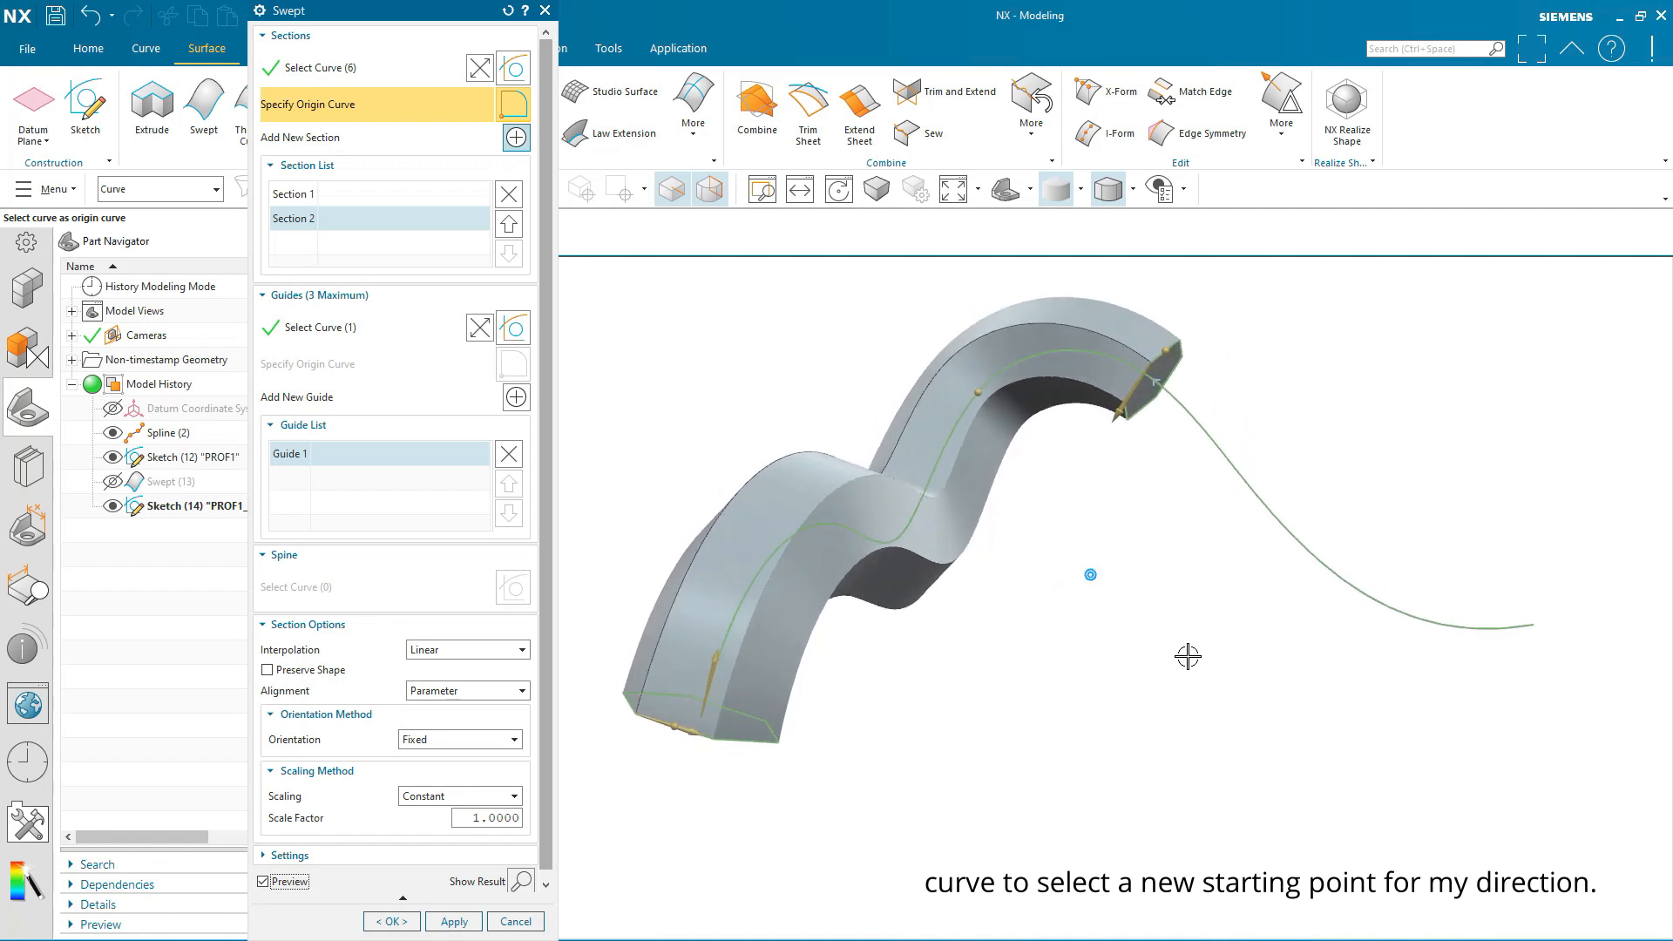
{"action": "left_click", "coordinate": [391, 921]}
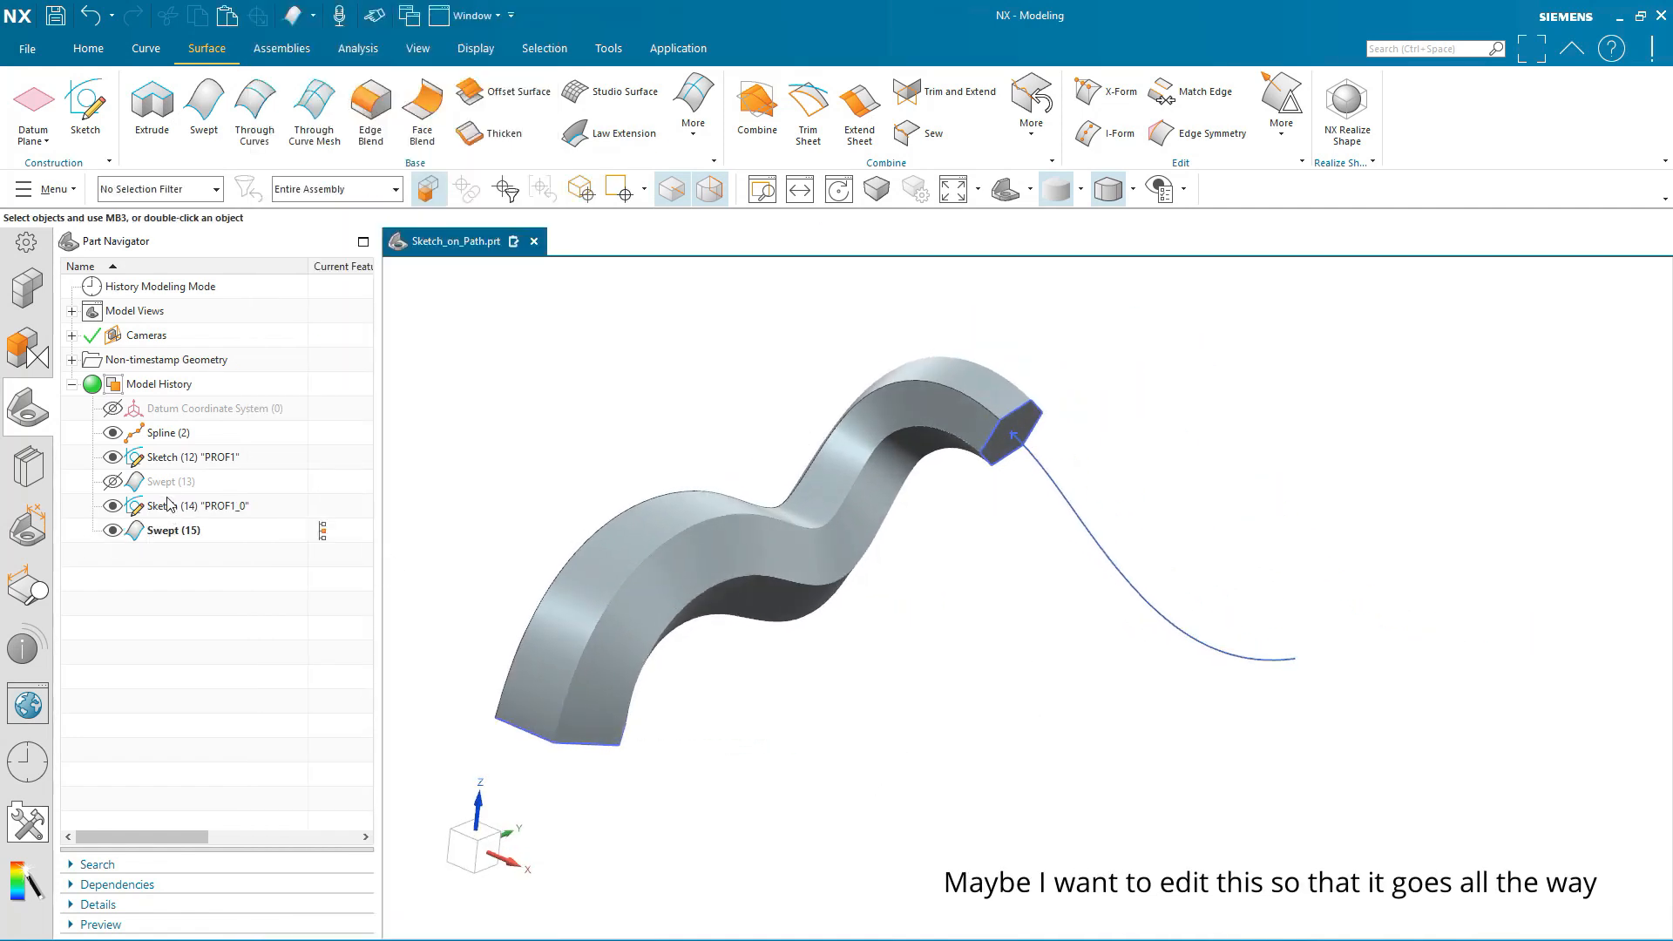
Reattach Sketch (14) at 100% arc length on the spline.
{"action": "left_click", "coordinate": [196, 505]}
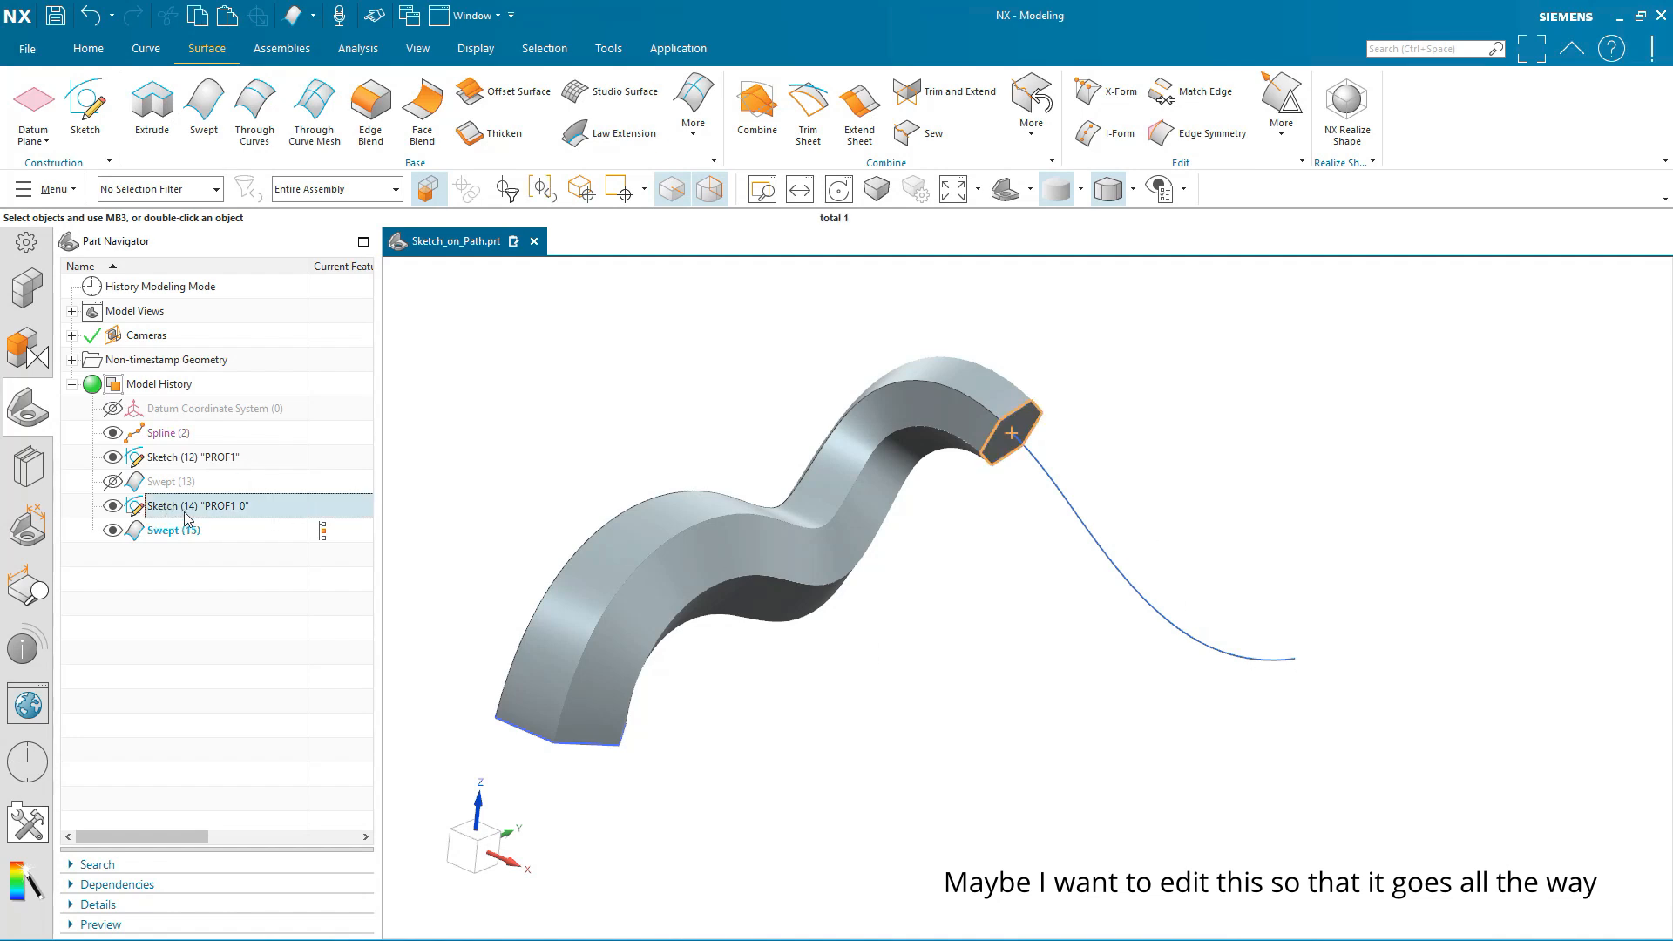
{"action": "right_click", "coordinate": [199, 506]}
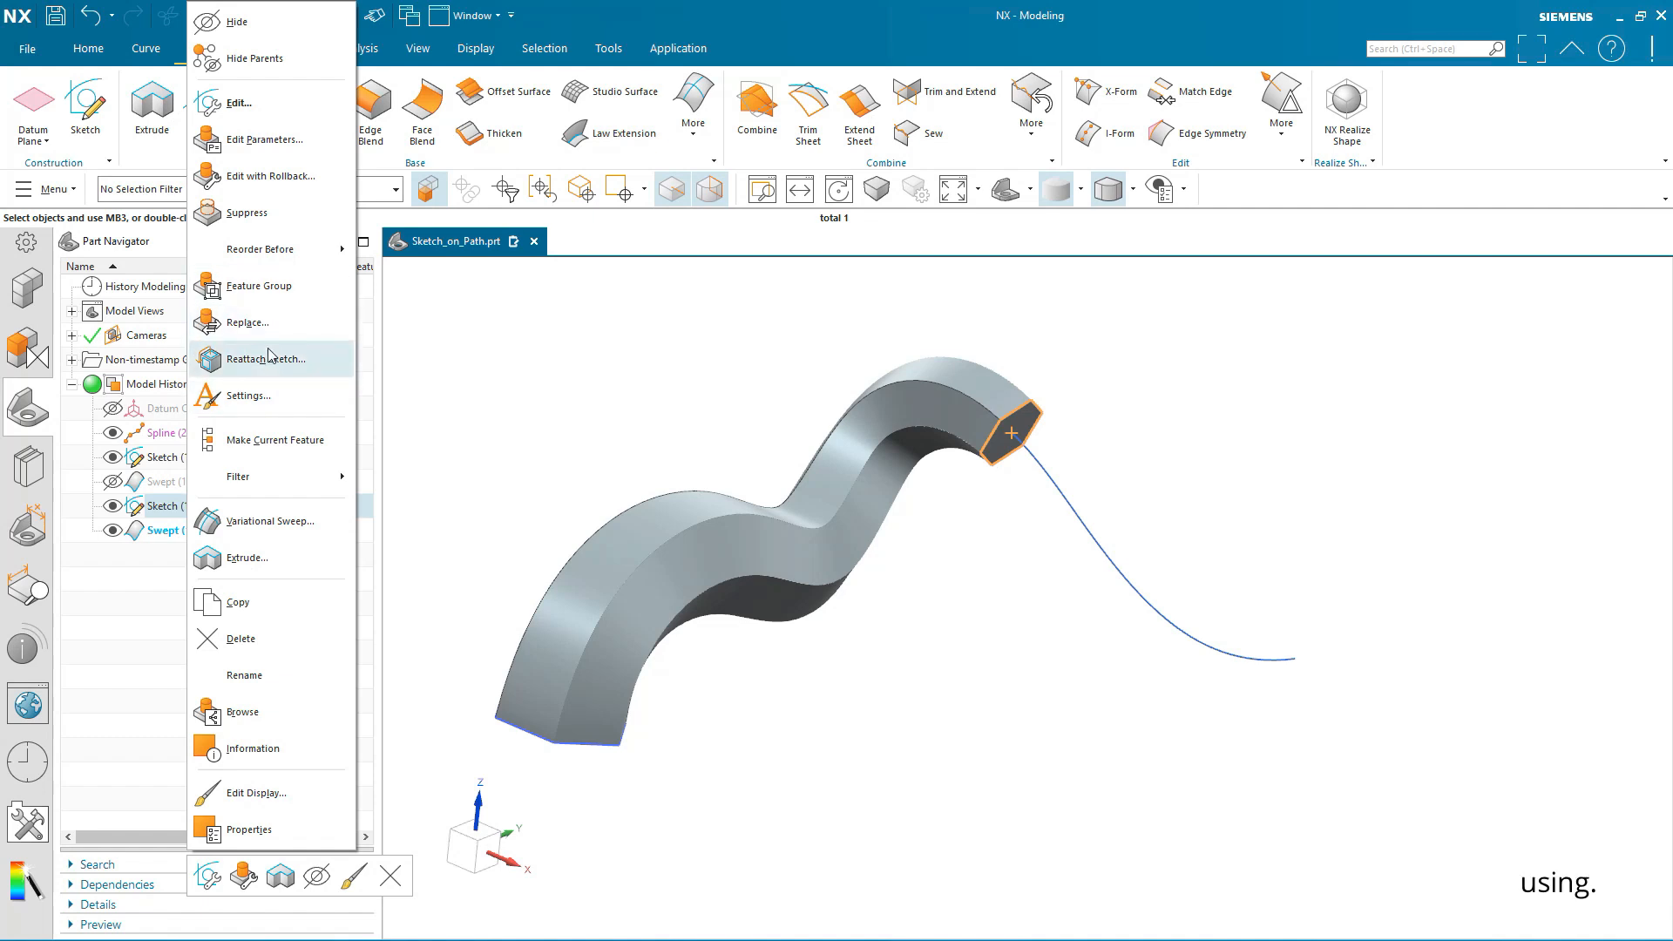
{"action": "left_click", "coordinate": [270, 358]}
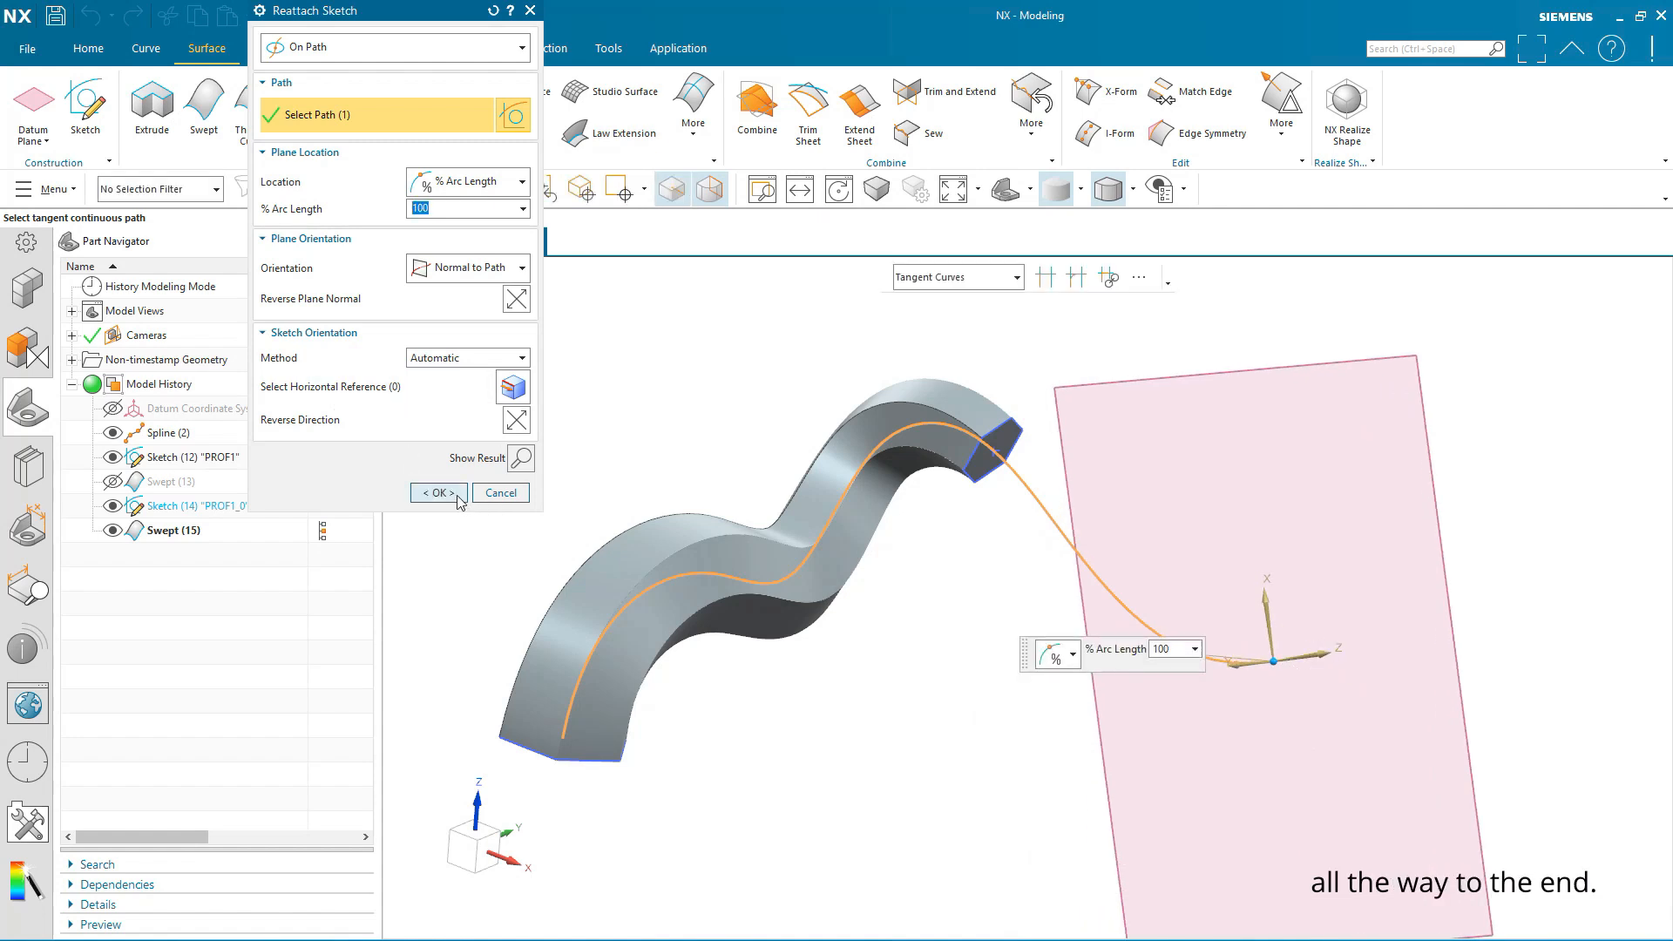
{"action": "left_click", "coordinate": [434, 491]}
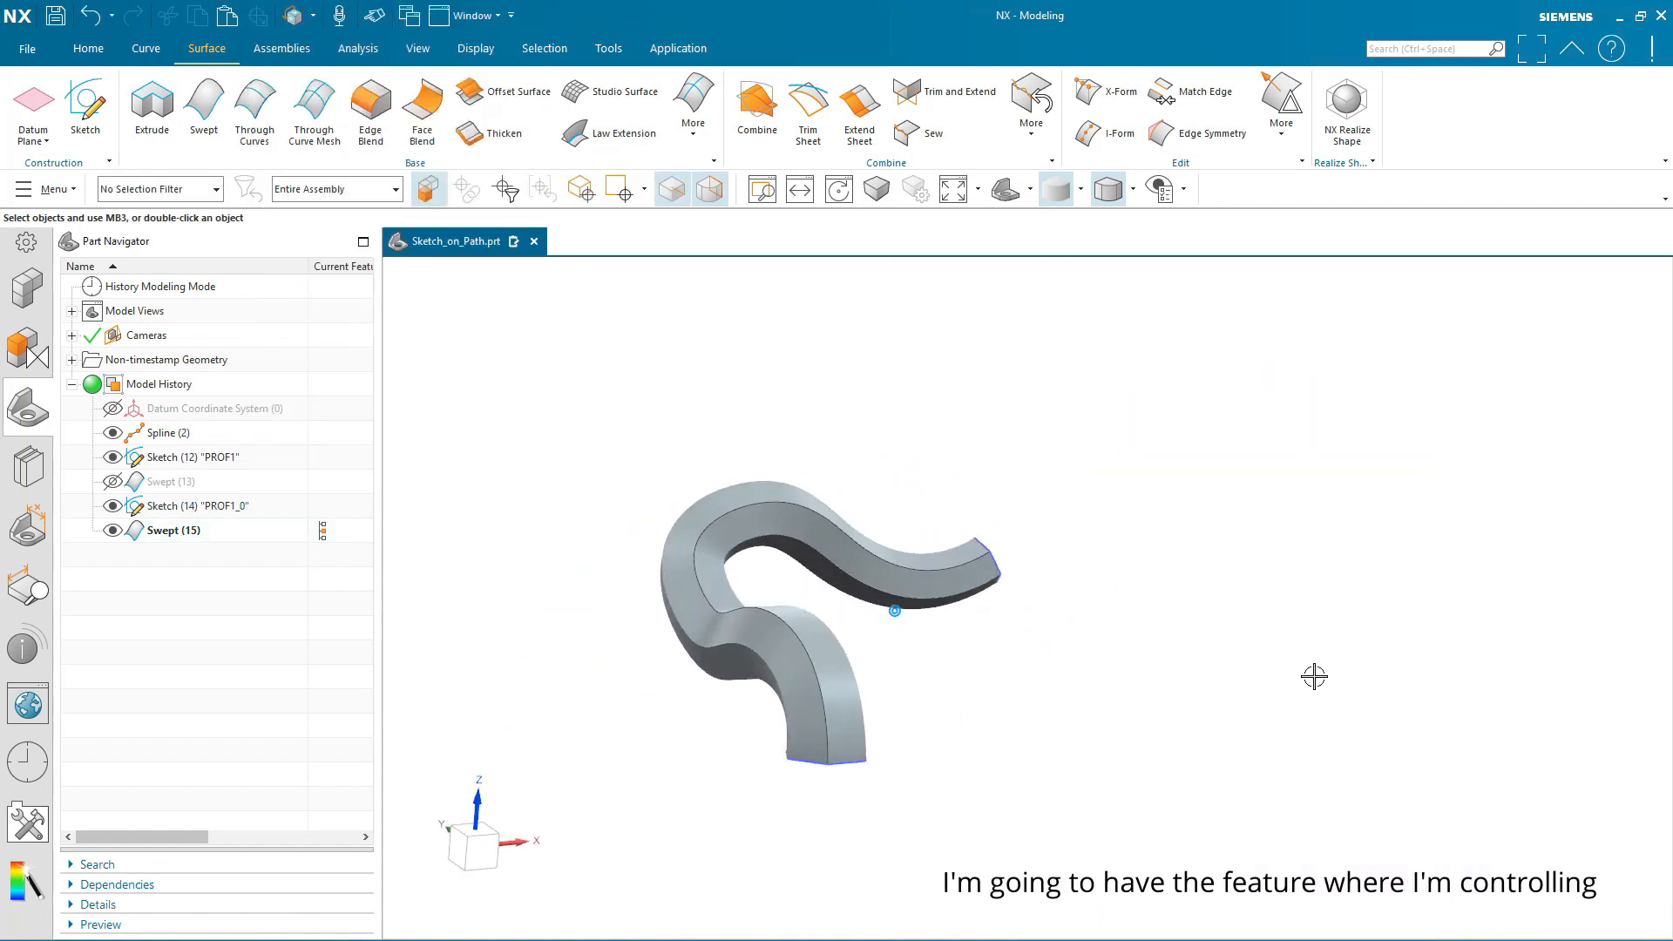